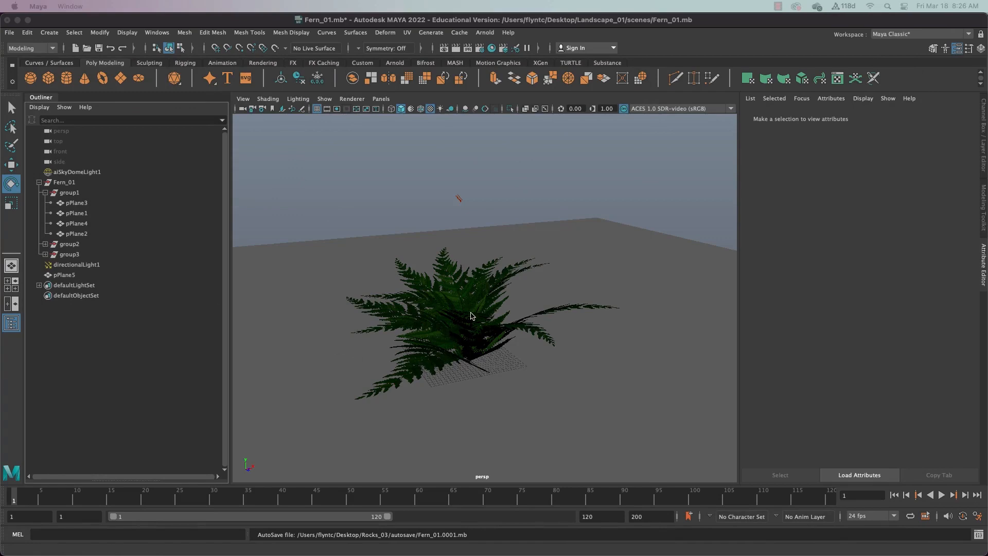
- In the Project Window, start a new project, typing the name Fern_01 for the Desktop
drag(470, 315, 421, 340)
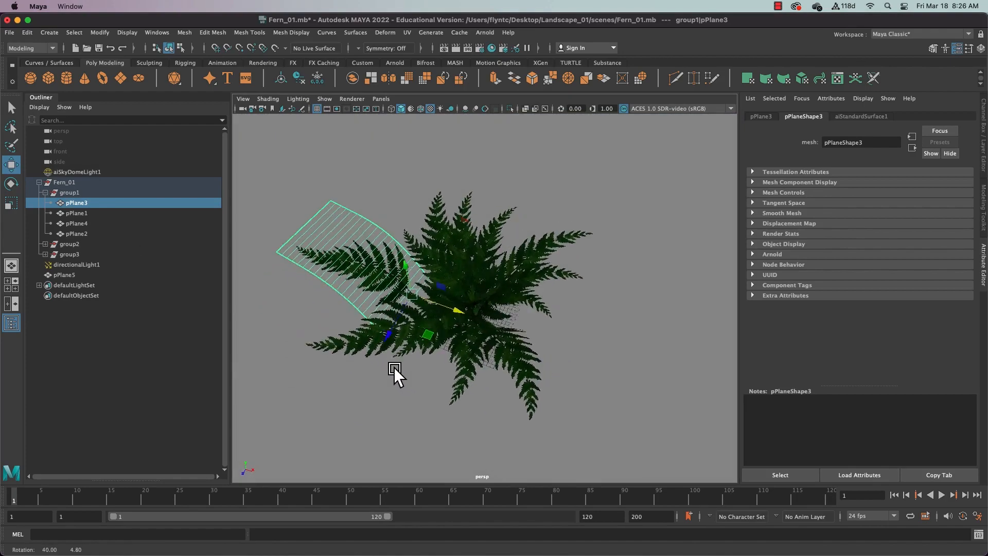
drag(395, 370, 390, 301)
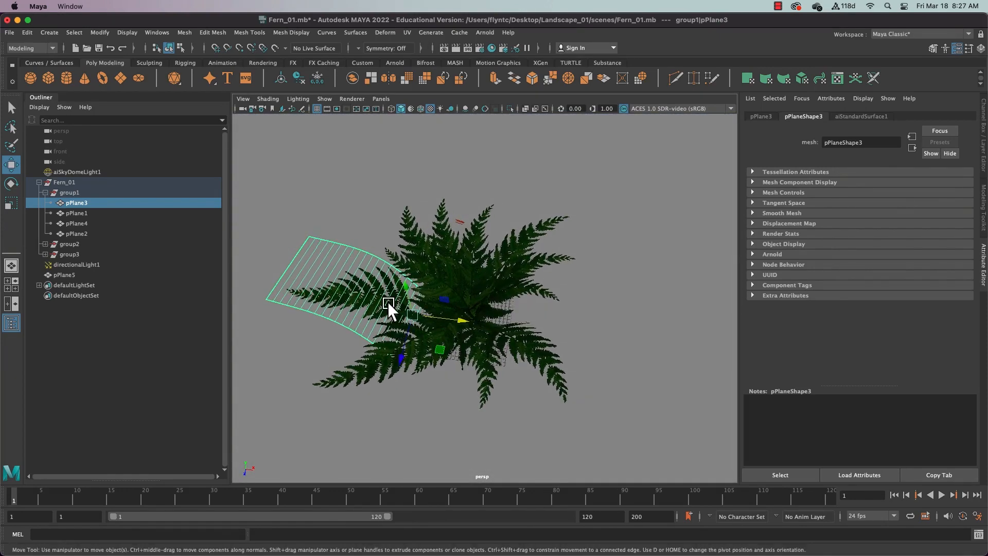
drag(390, 304, 459, 315)
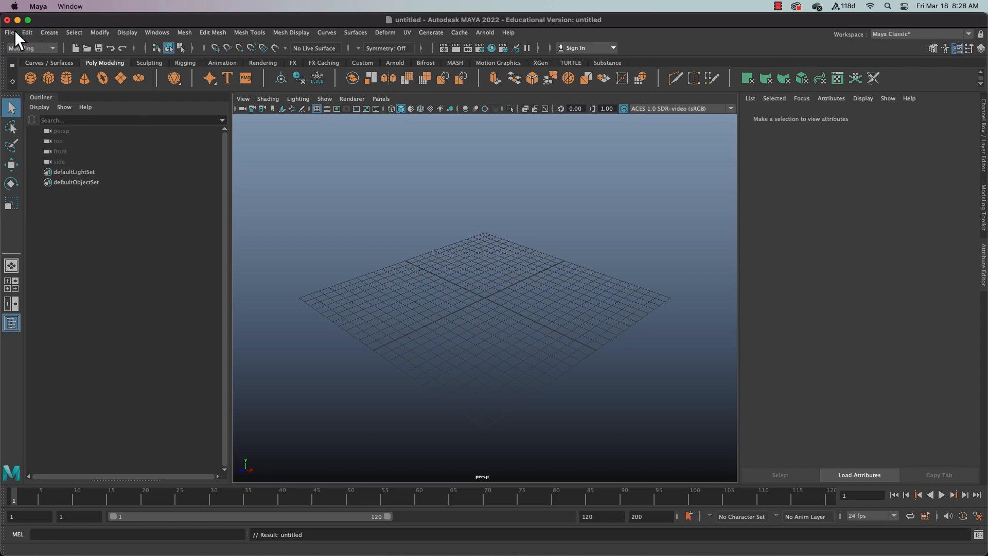
click(8, 32)
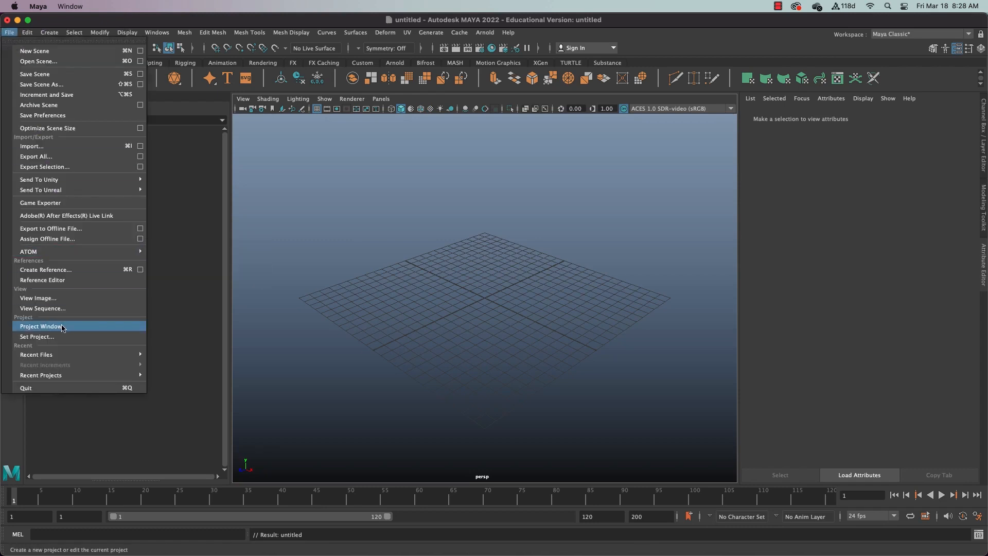
click(42, 326)
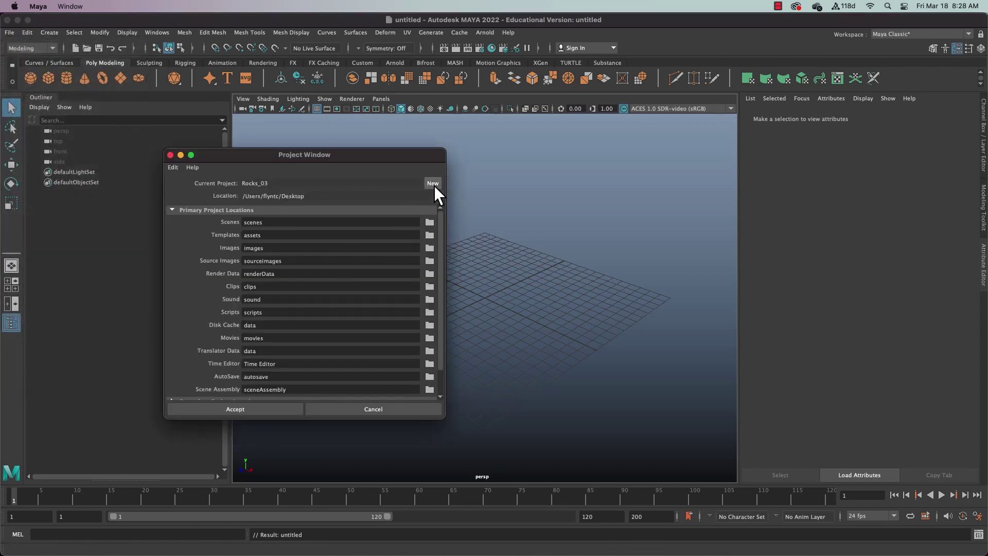
click(433, 183)
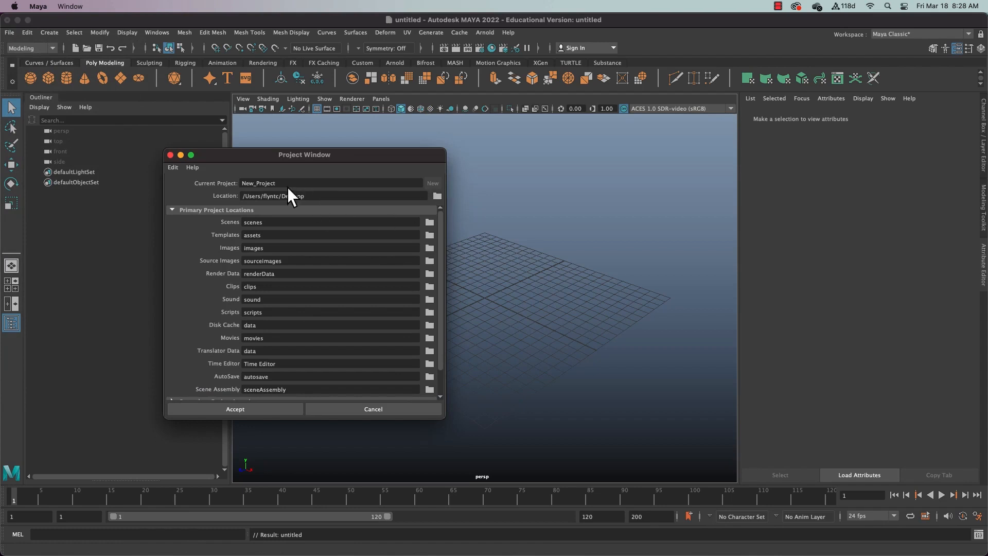
text(Fern_01)
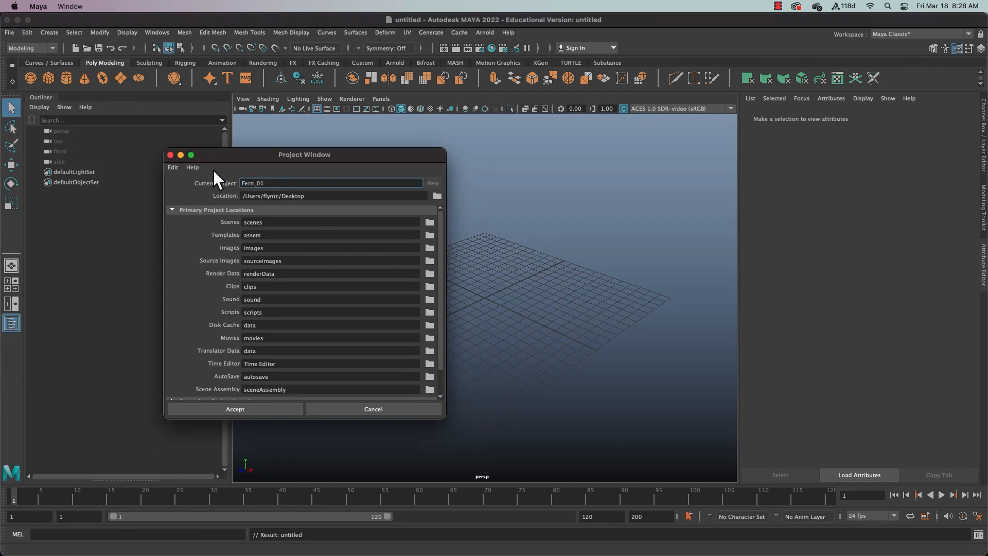
mouse_move(265, 196)
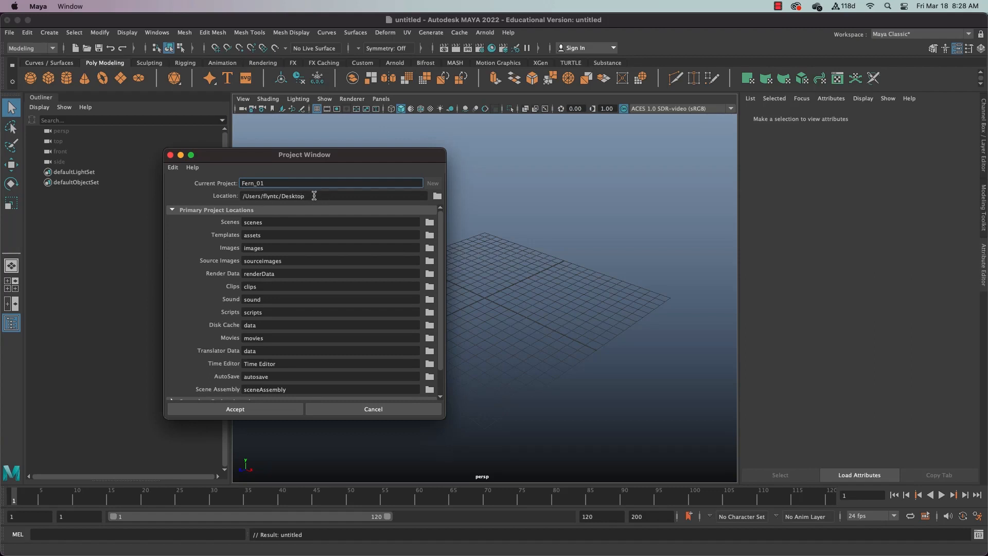
mouse_move(301, 195)
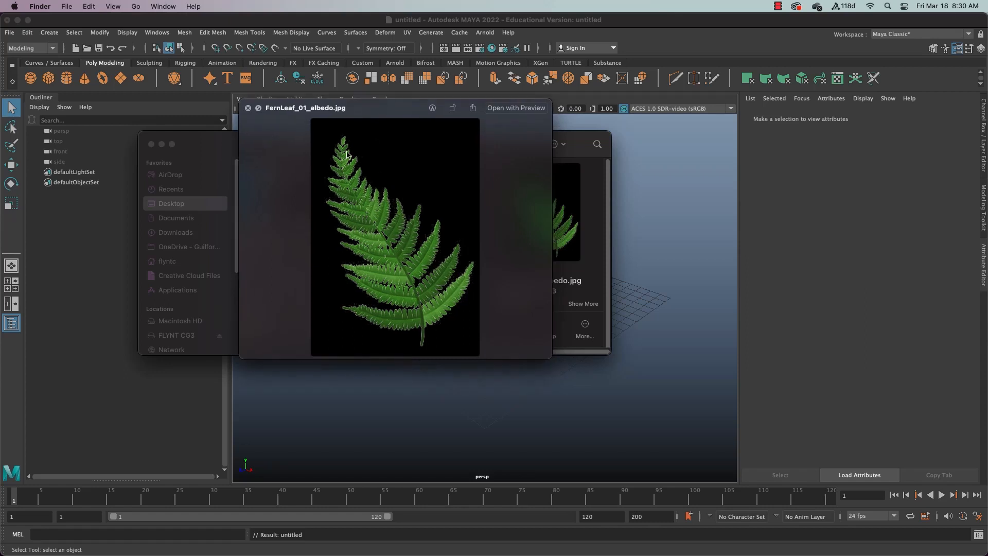
mouse_move(337, 143)
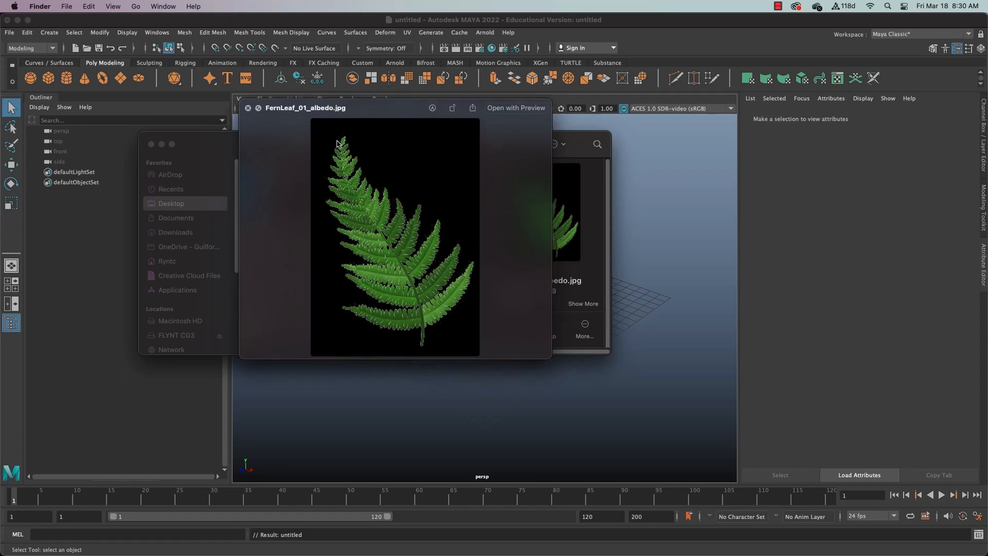
mouse_move(348, 151)
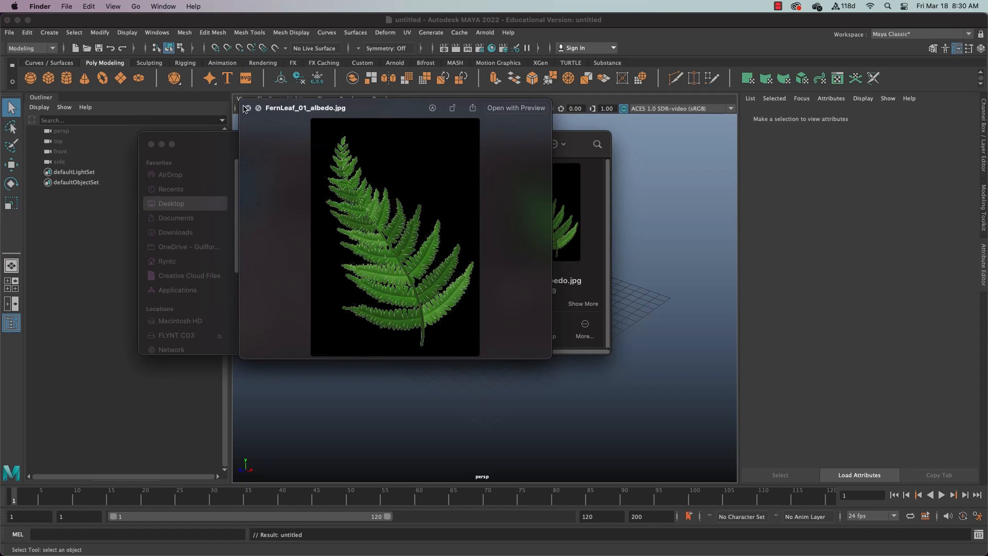
- Close the albedo texture preview and select FernLeaf_01+Opacity.jpg
click(247, 108)
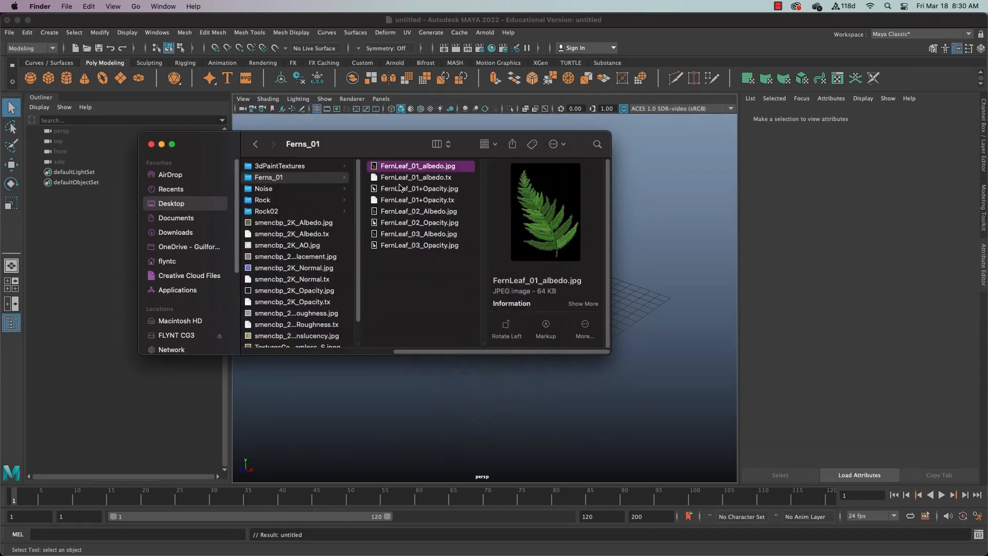
click(420, 188)
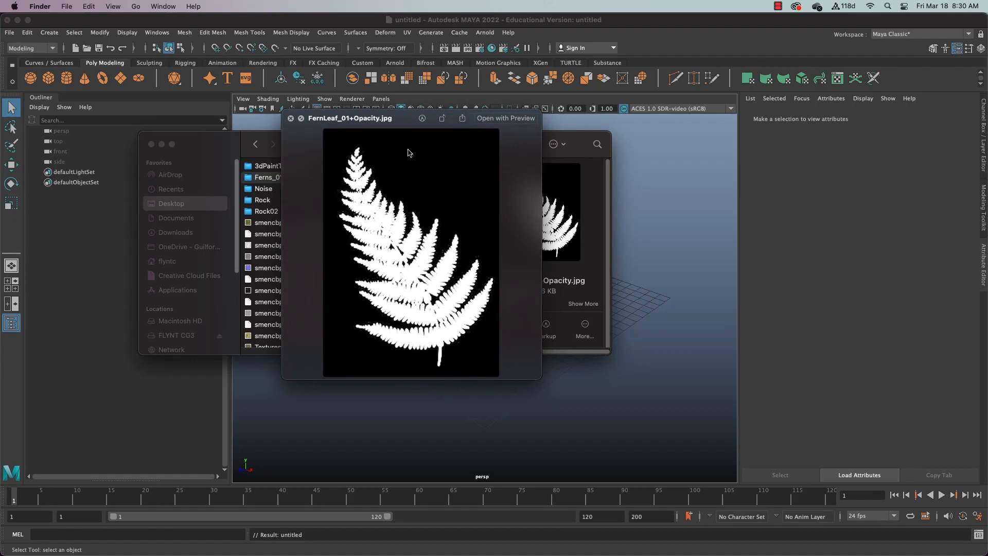
mouse_move(350, 140)
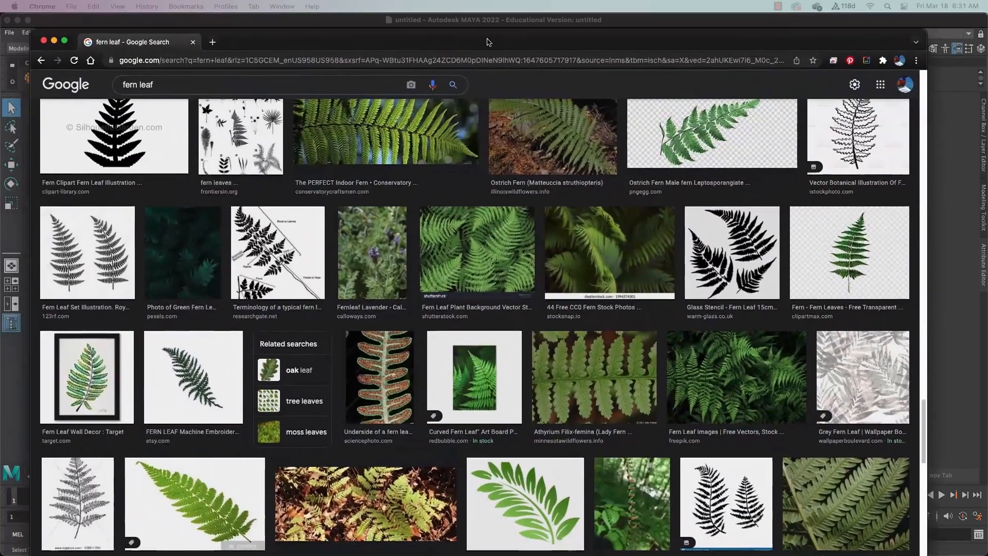
- Scroll the fern leaf image results, open the row-of-ferns image and save it
scroll(down, 3)
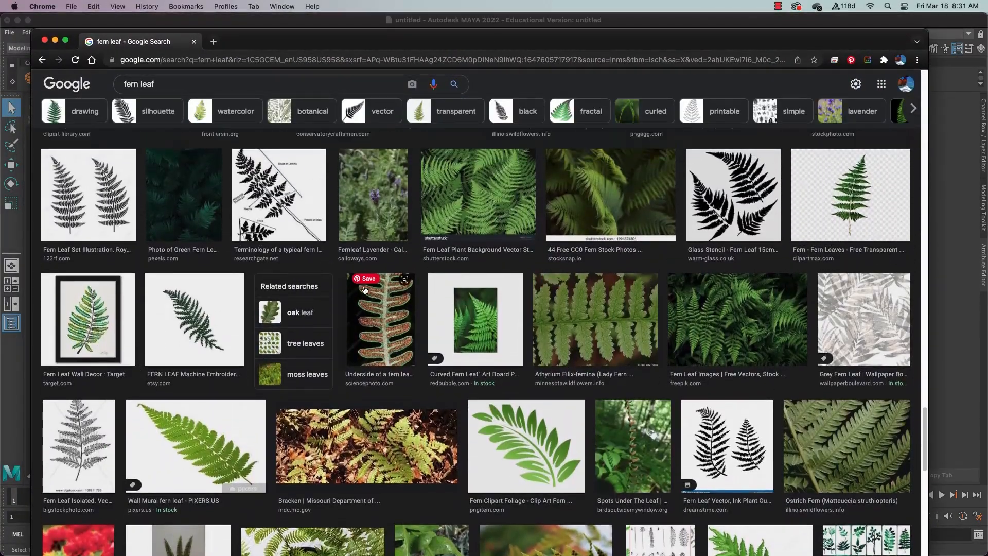
scroll(down, 3)
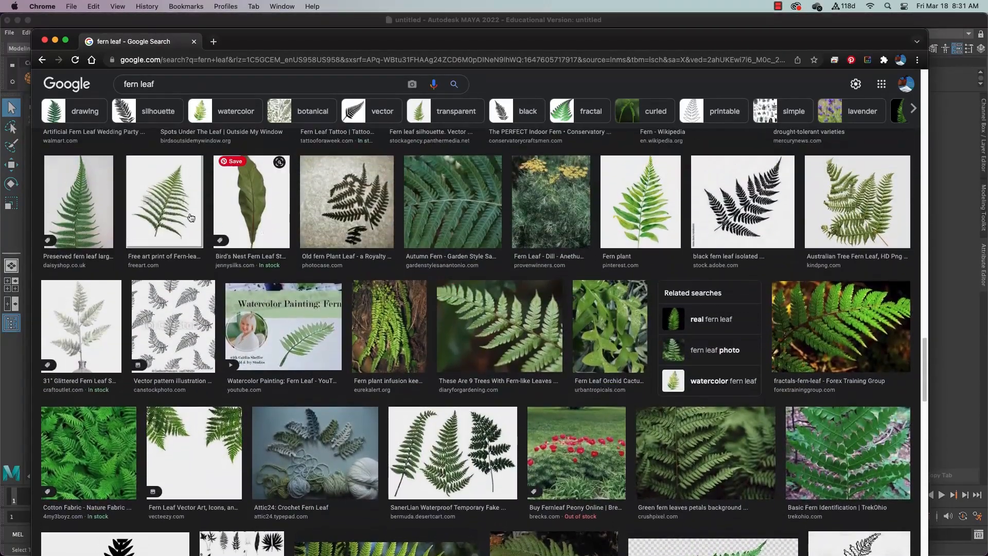
mouse_move(504, 259)
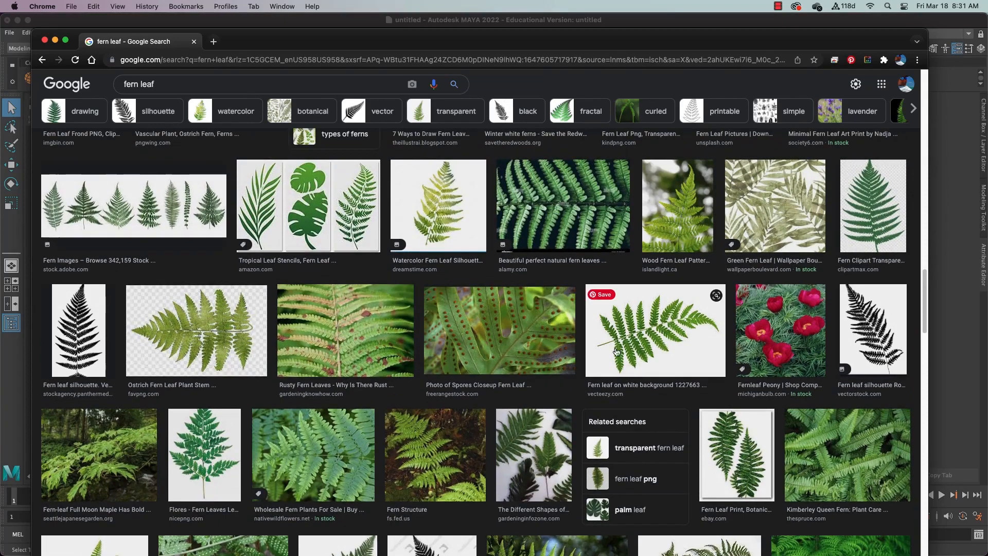
click(655, 330)
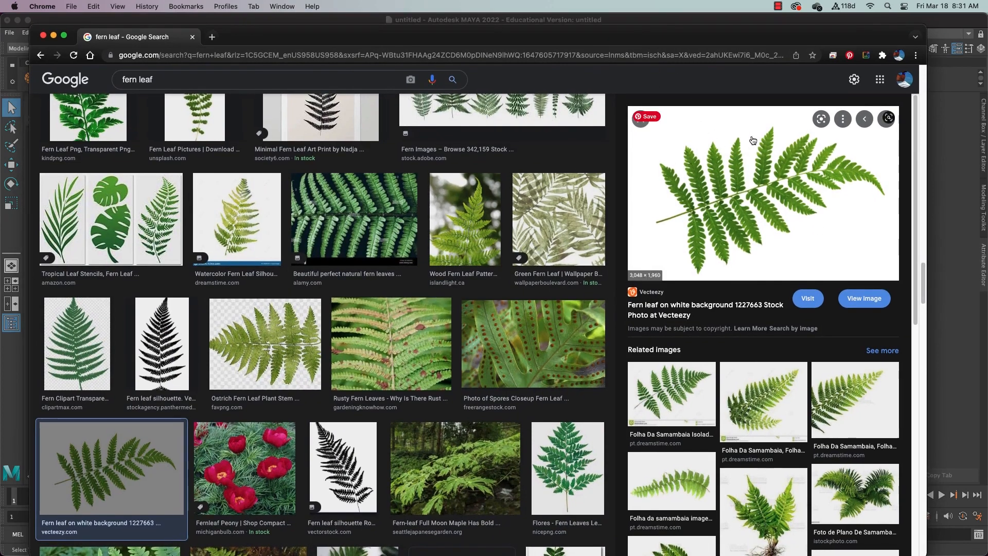
mouse_move(674, 172)
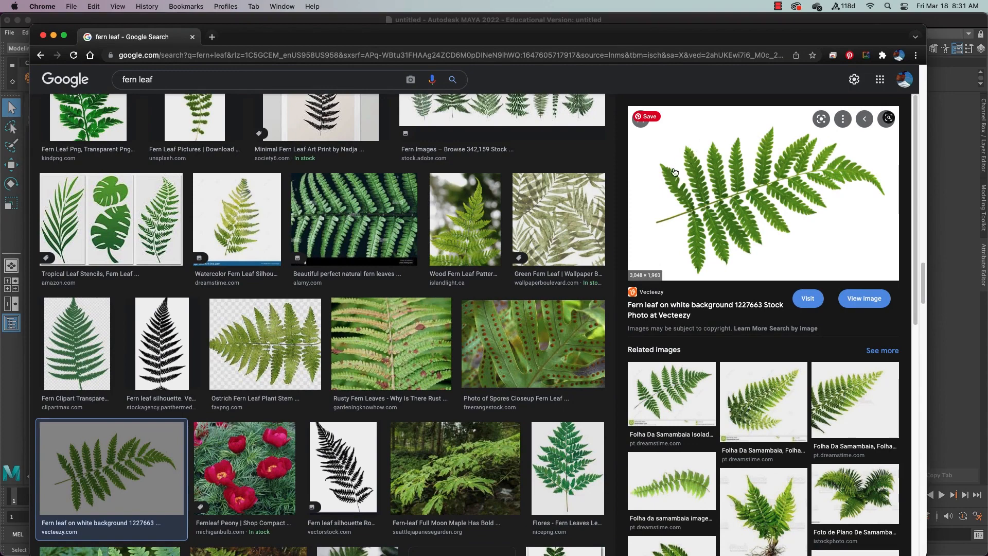
mouse_move(743, 127)
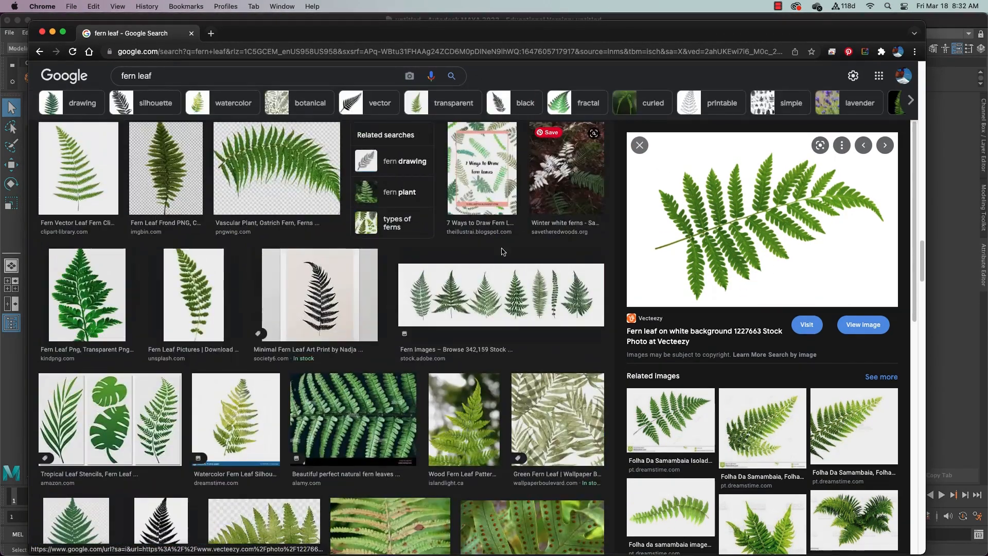
click(501, 295)
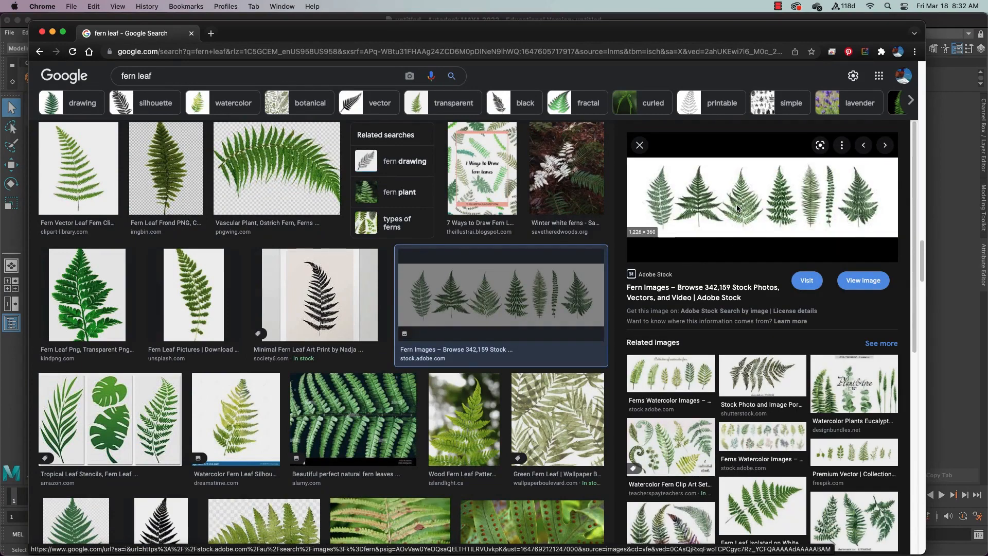
right_click(738, 209)
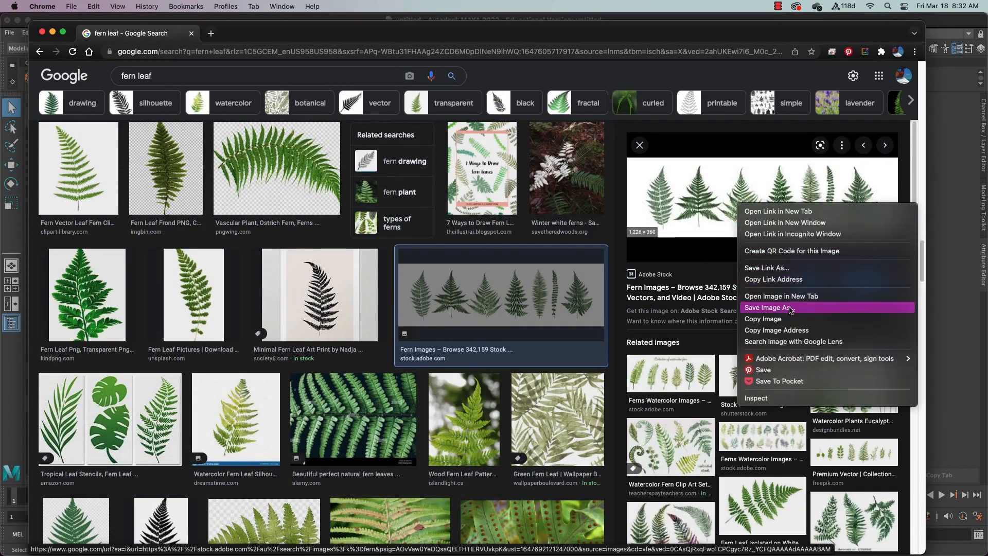
click(768, 307)
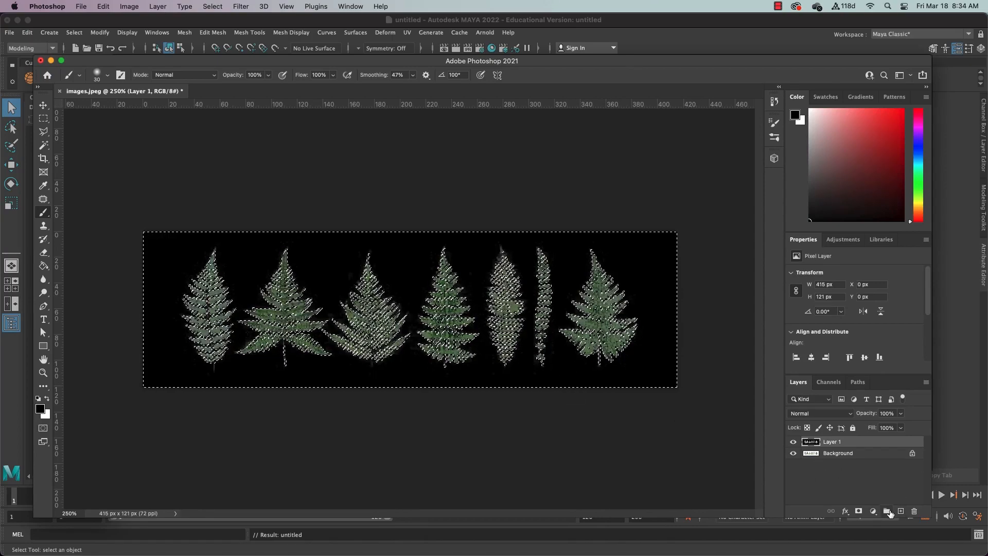
- Add Layer 2, deselect via the Select menu, and toggle Layer 2's visibility off and on
click(888, 510)
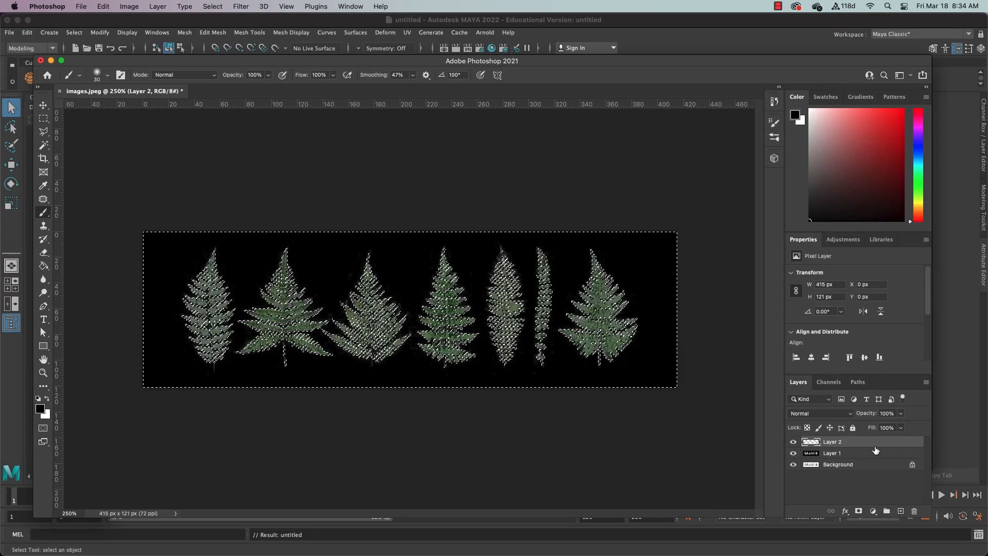
click(212, 6)
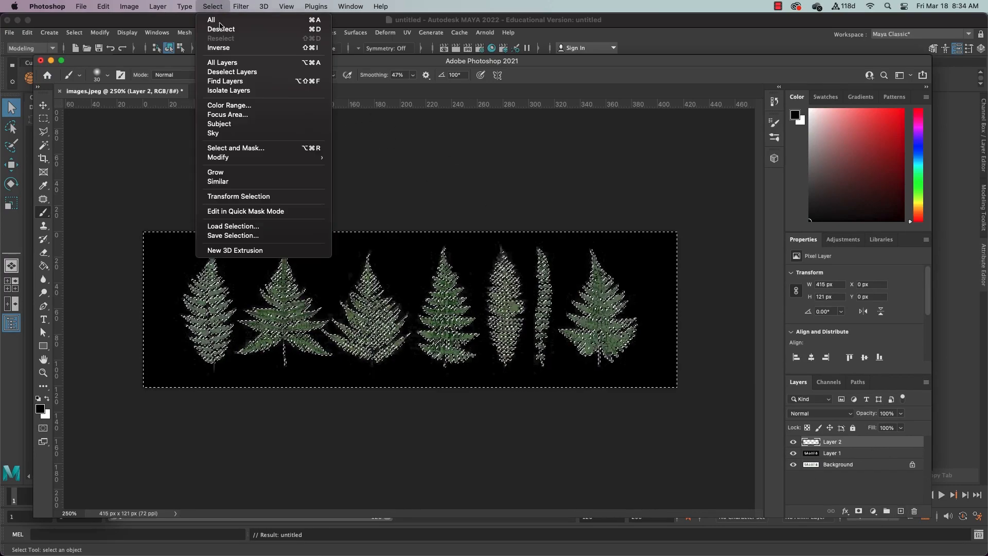
click(221, 29)
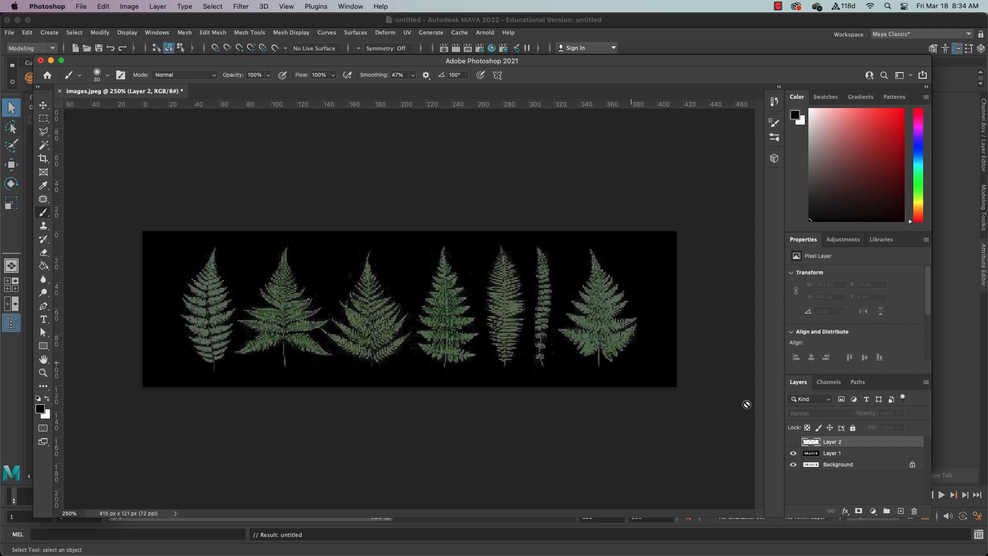
click(794, 442)
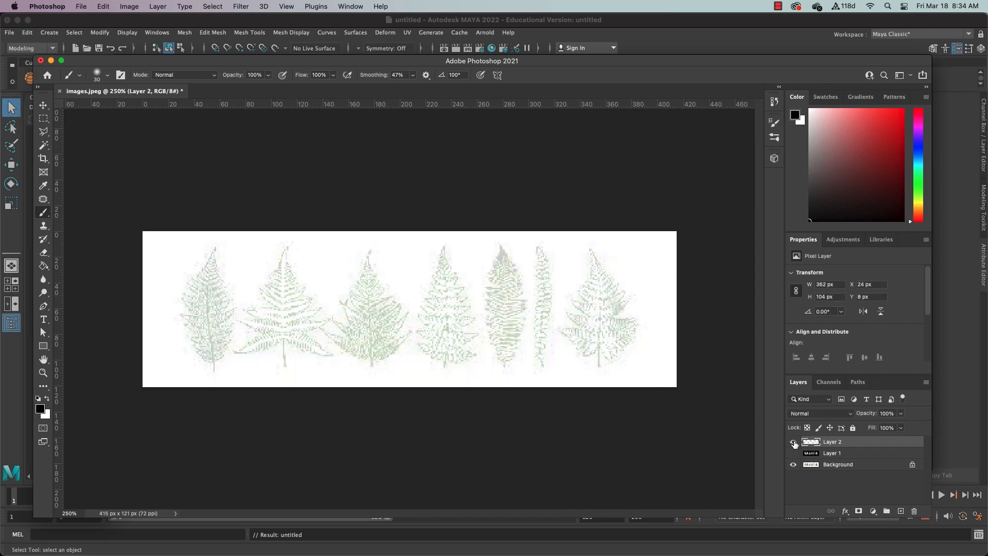
click(794, 453)
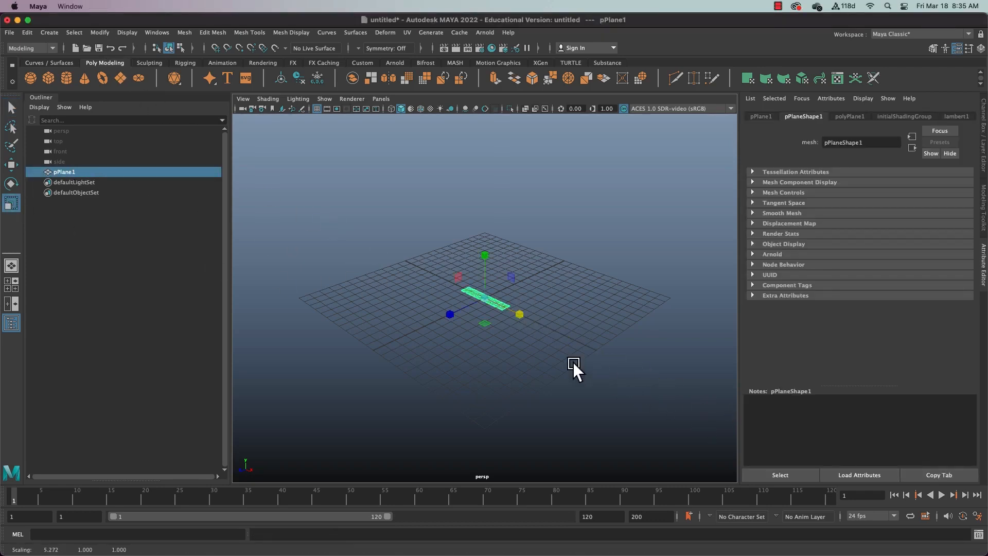
- Stretch pPlane1 into a long, narrow strip
drag(573, 364, 452, 318)
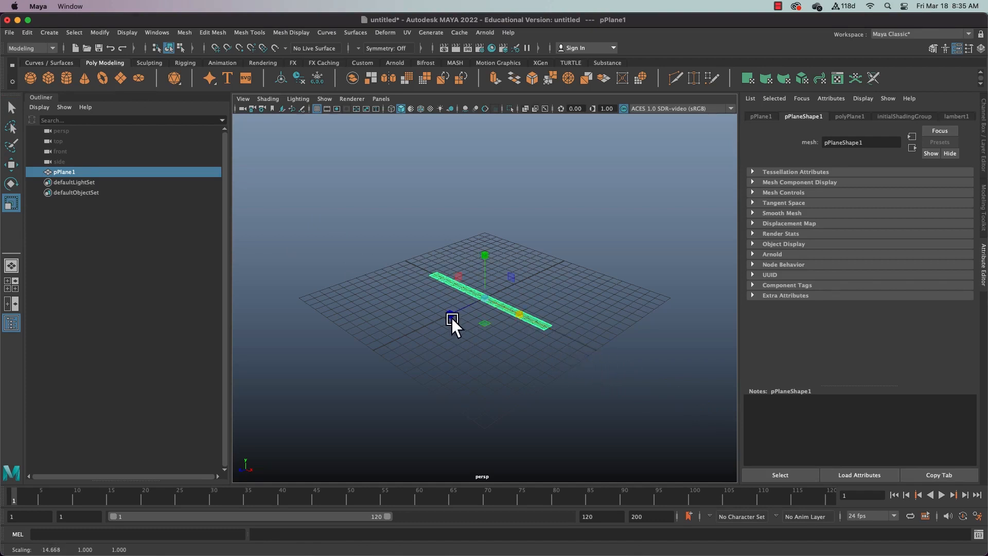
drag(452, 318, 441, 323)
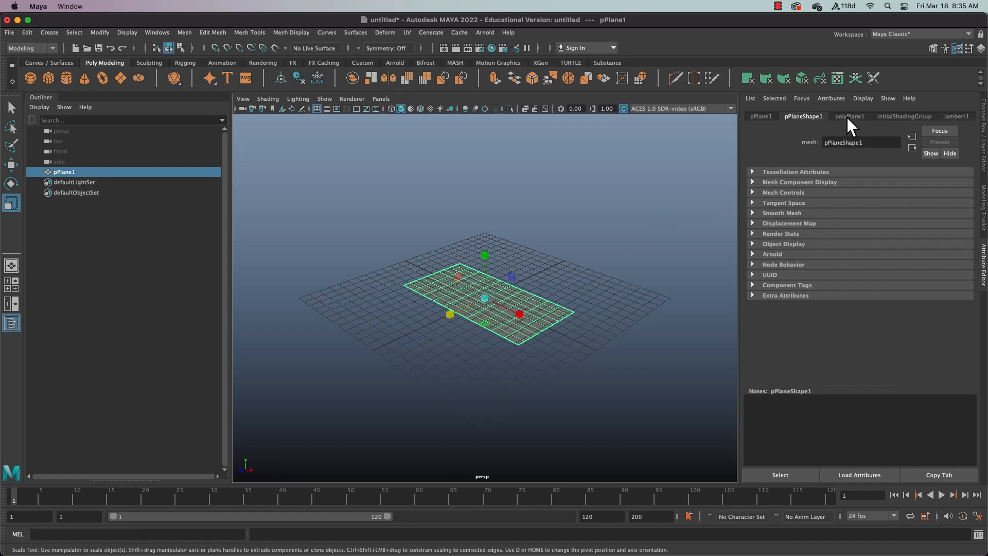
- Set polyPlane1 Subdivisions Width to 10 and Height to 2
click(850, 116)
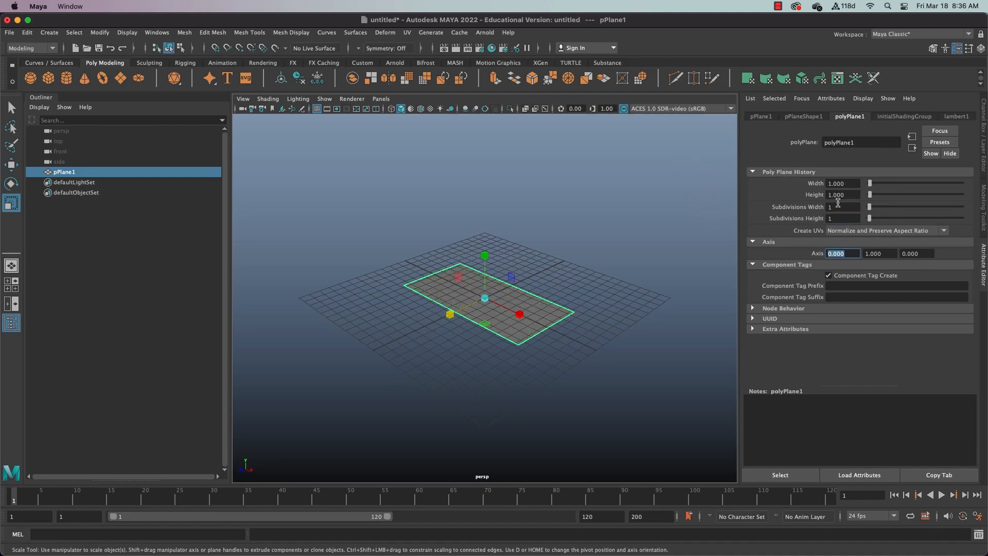
text(10)
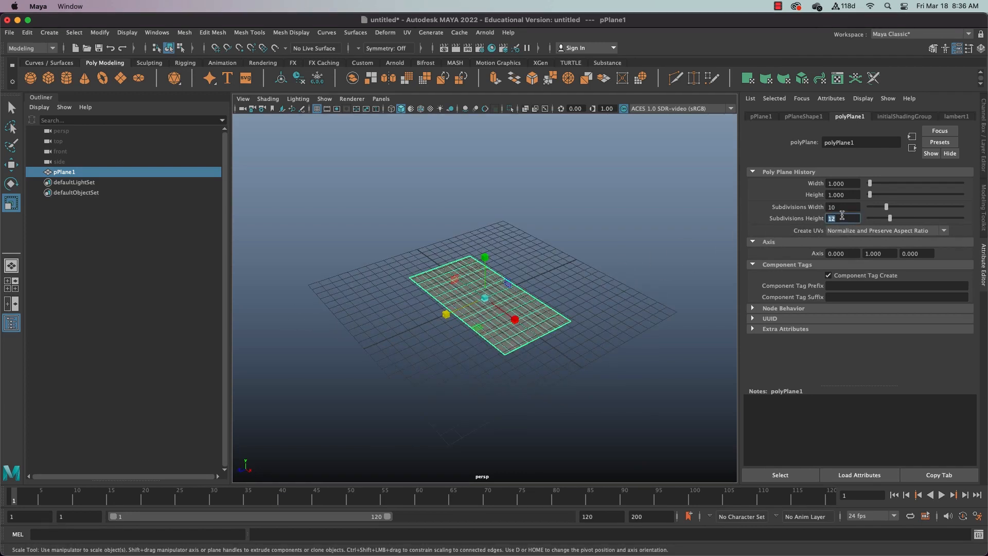
text(2)
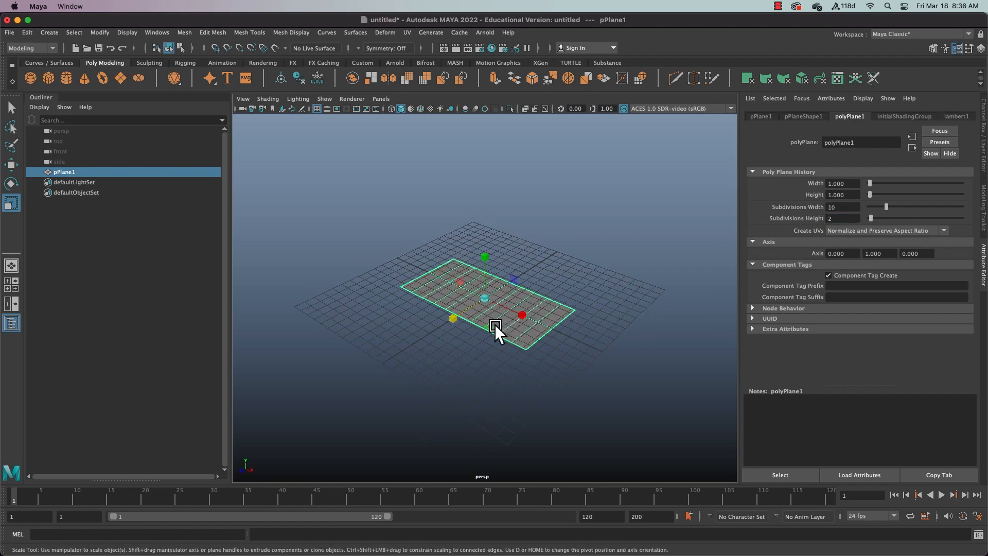
- Scale the plane up much larger and check it from a new angle
drag(494, 324, 508, 337)
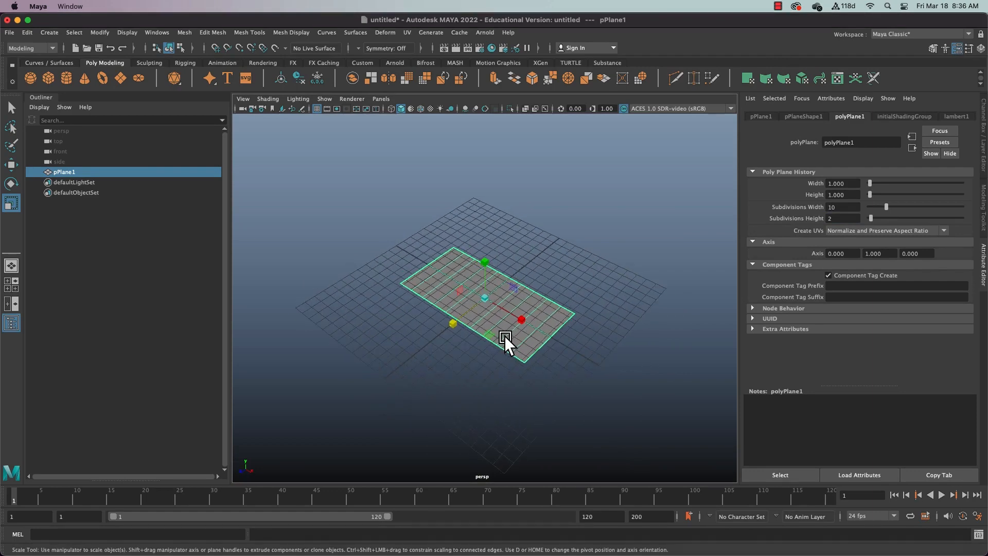
drag(504, 337, 482, 318)
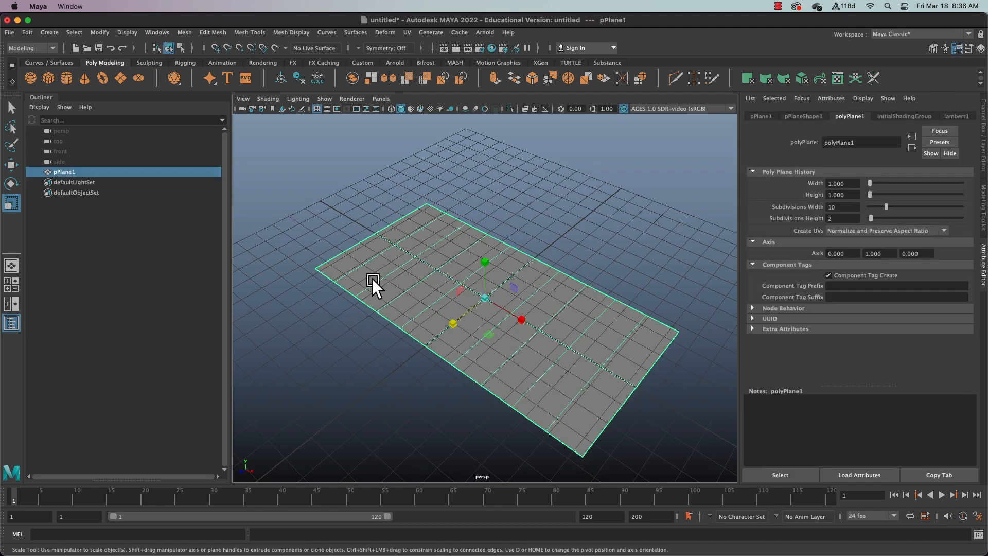
drag(372, 283, 539, 391)
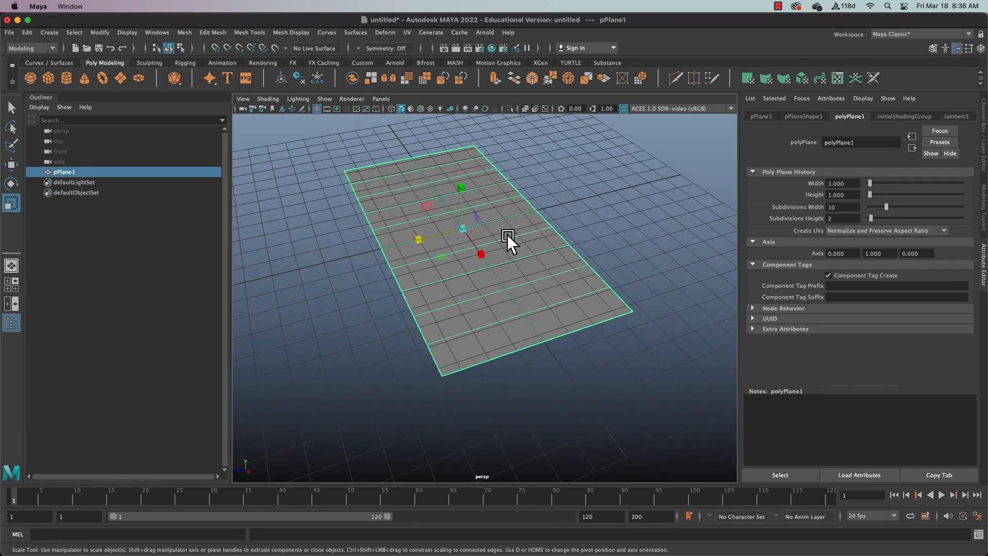
- Assign a new Arnold aiStandardSurface material to pPlane1
right_click(508, 238)
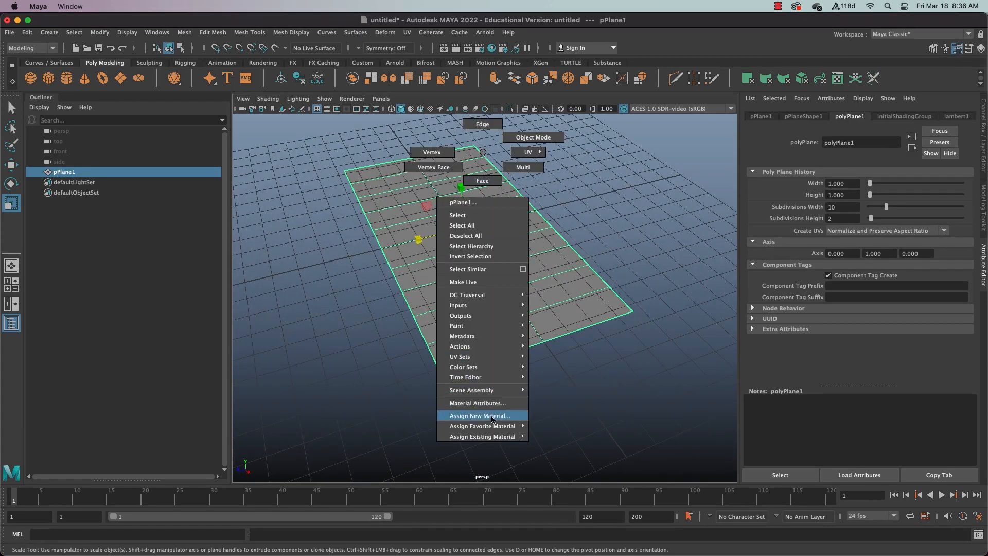
click(480, 415)
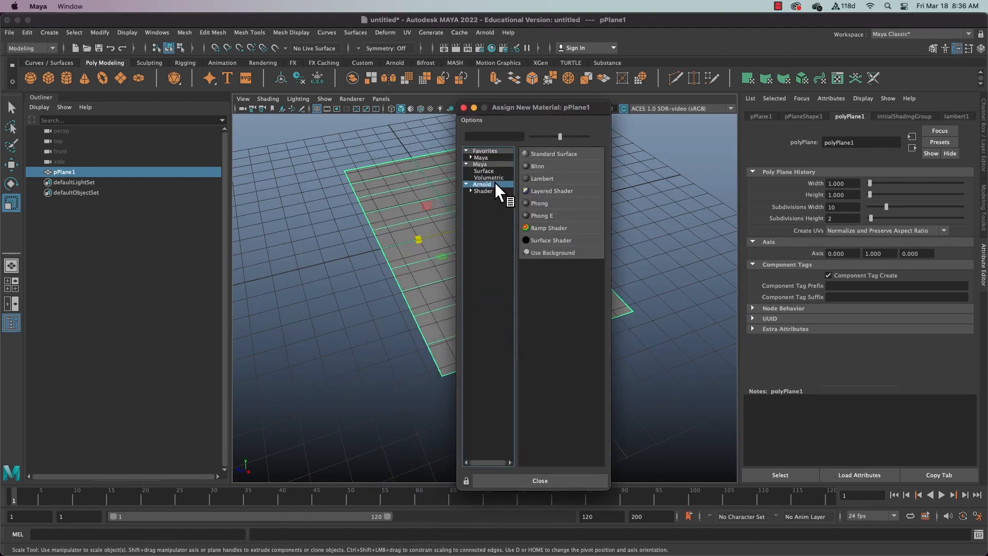
click(555, 154)
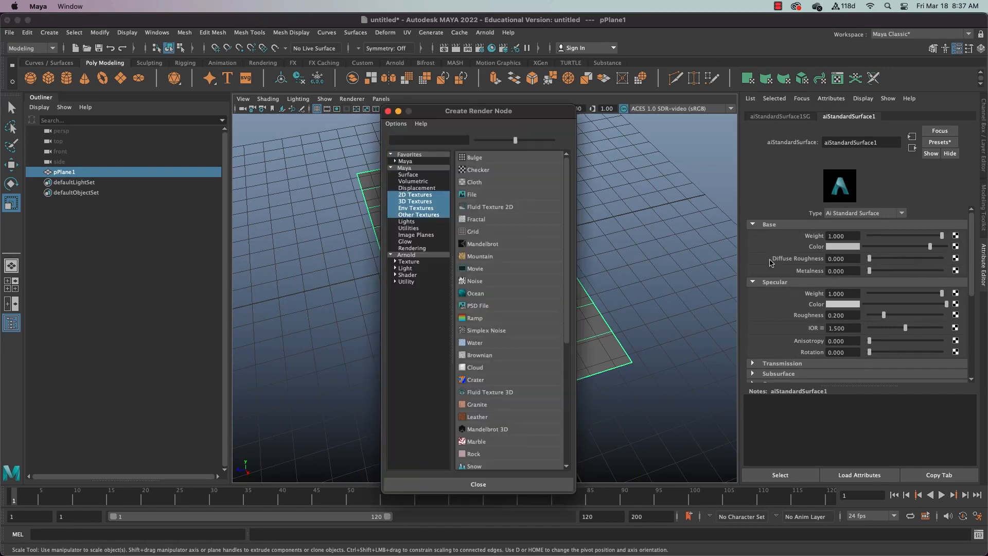
- Load FernLeaf_01_albedo copy.jpg as a File texture for the base colour
click(474, 194)
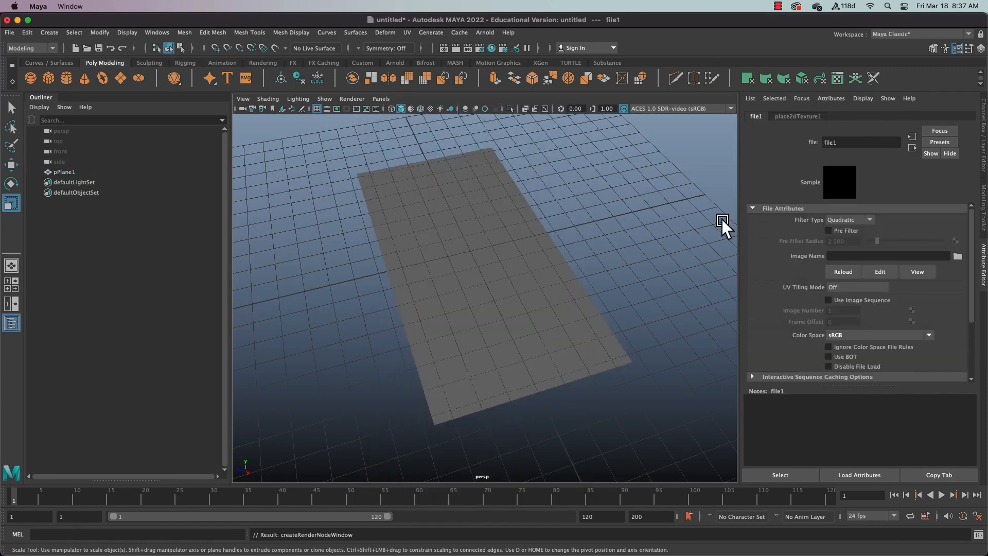
click(959, 256)
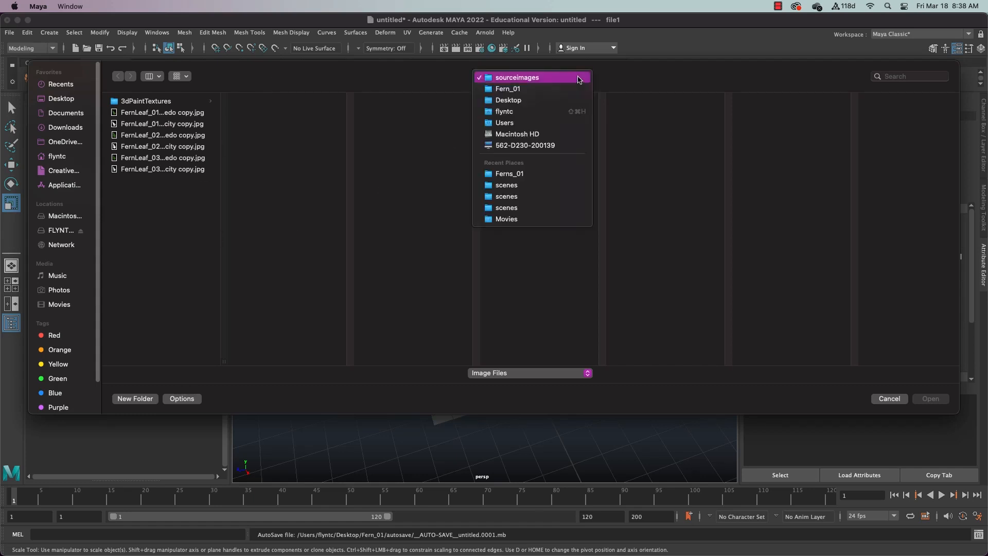
mouse_move(390, 79)
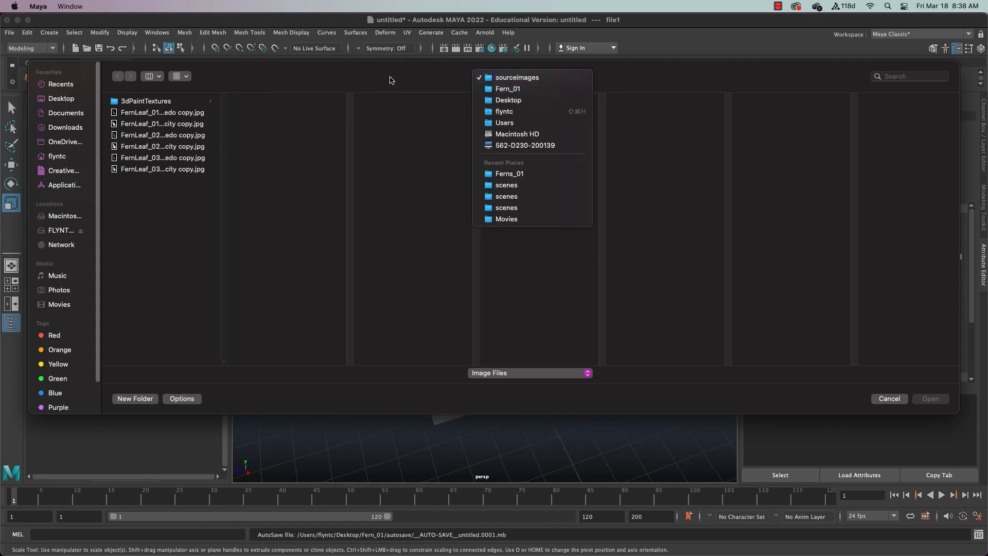
click(162, 113)
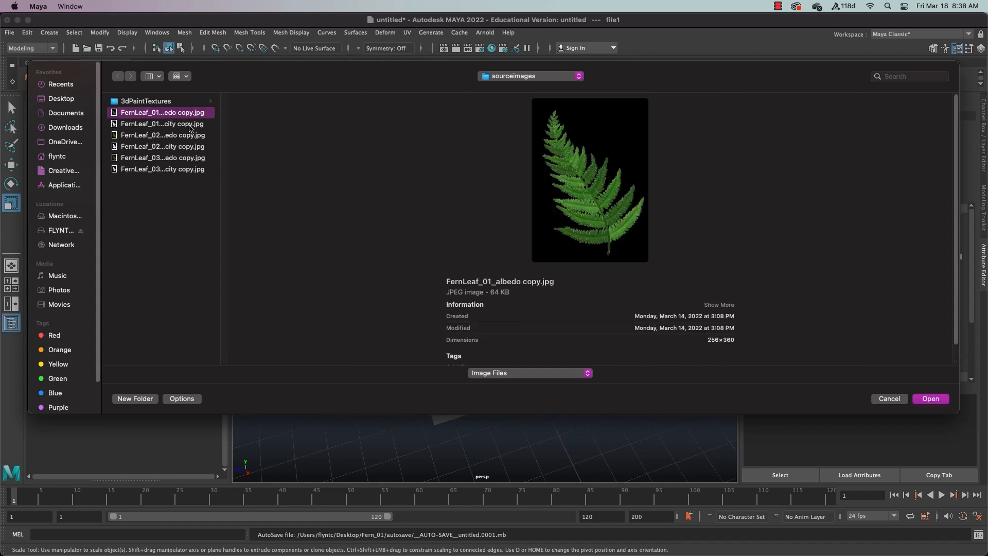
mouse_move(874, 380)
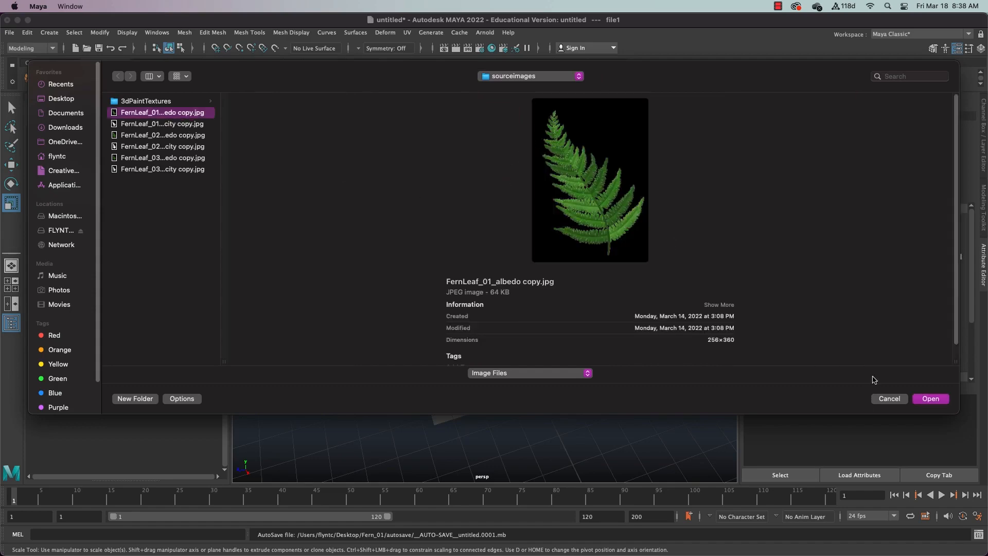
click(930, 399)
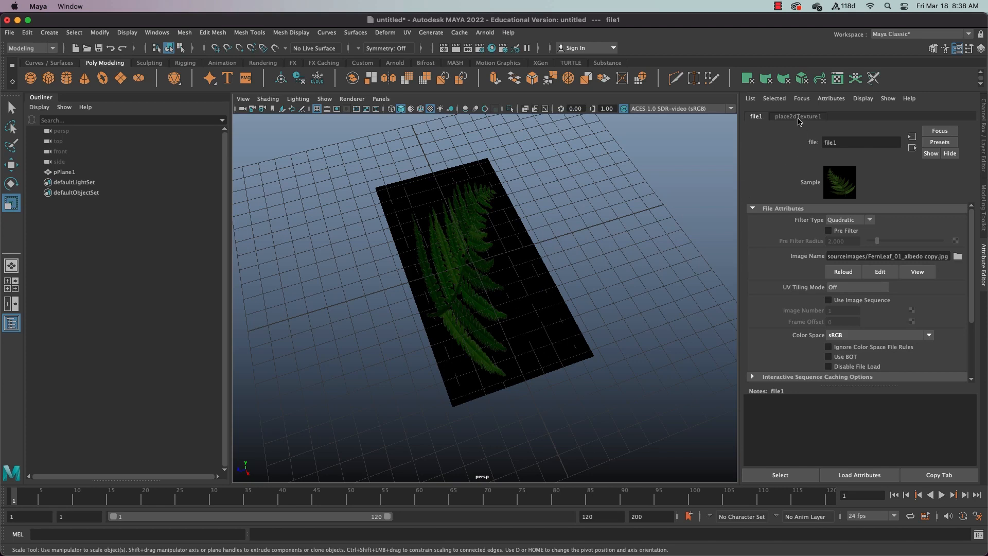
- Set place2dTexture1 Rotate UV to 90 and return to aiStandardSurface1
click(797, 116)
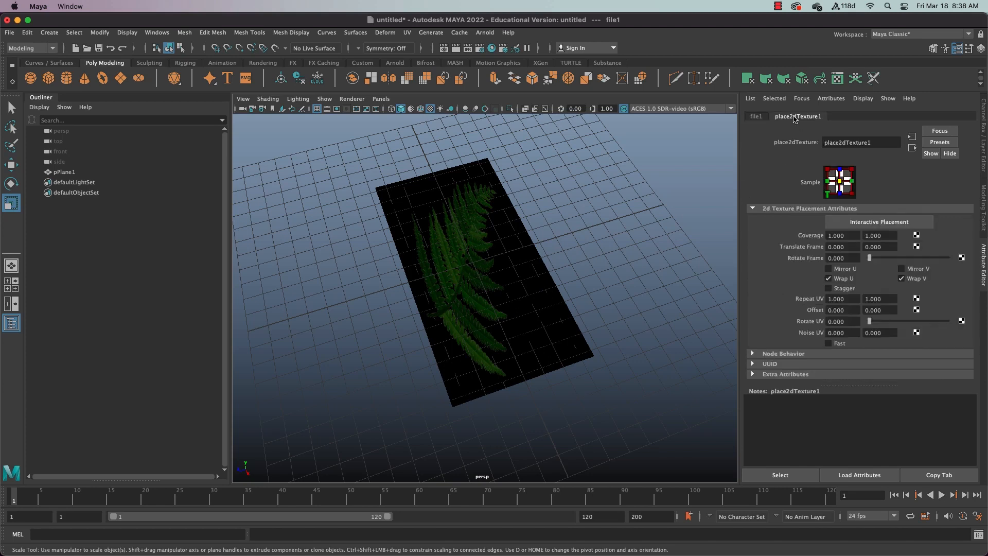
mouse_move(849, 312)
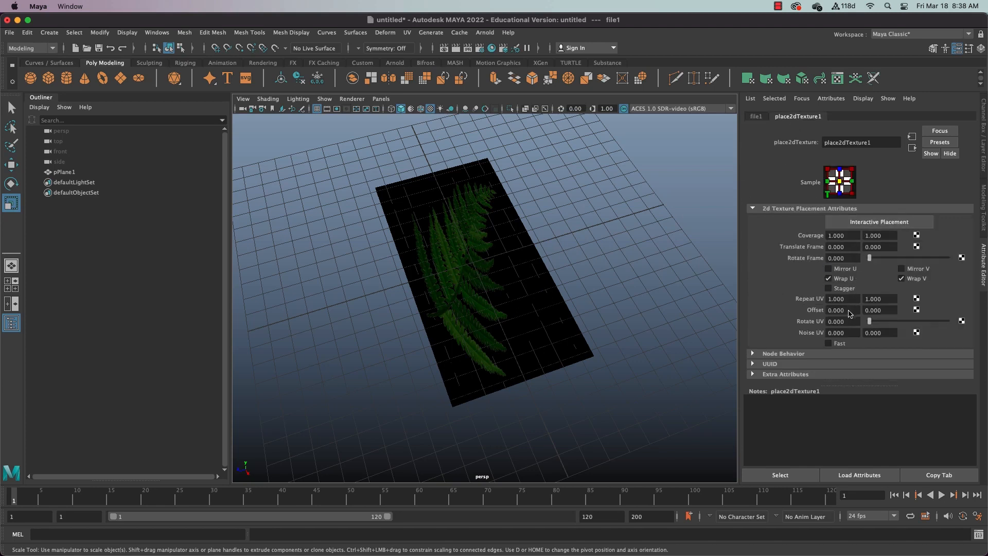
click(843, 321)
text(90.000)
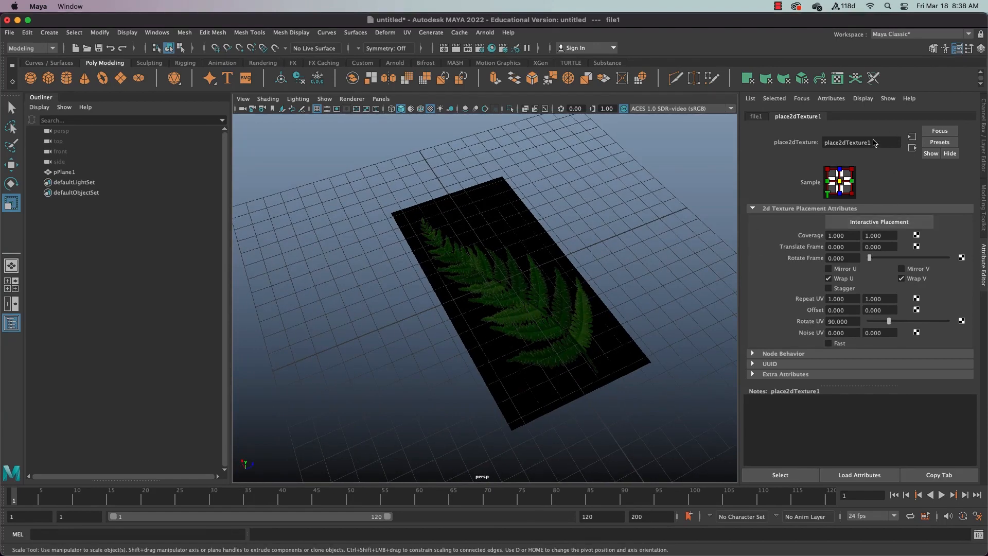
click(756, 116)
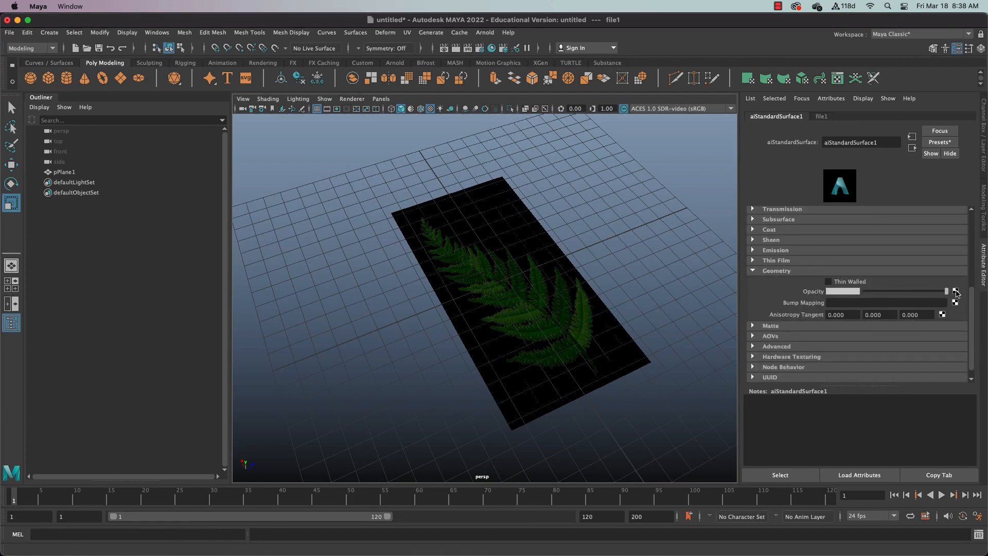
- Load FernLeaf_01+Opacity copy.jpg as the opacity File texture and set its Rotate UV to 90
click(956, 292)
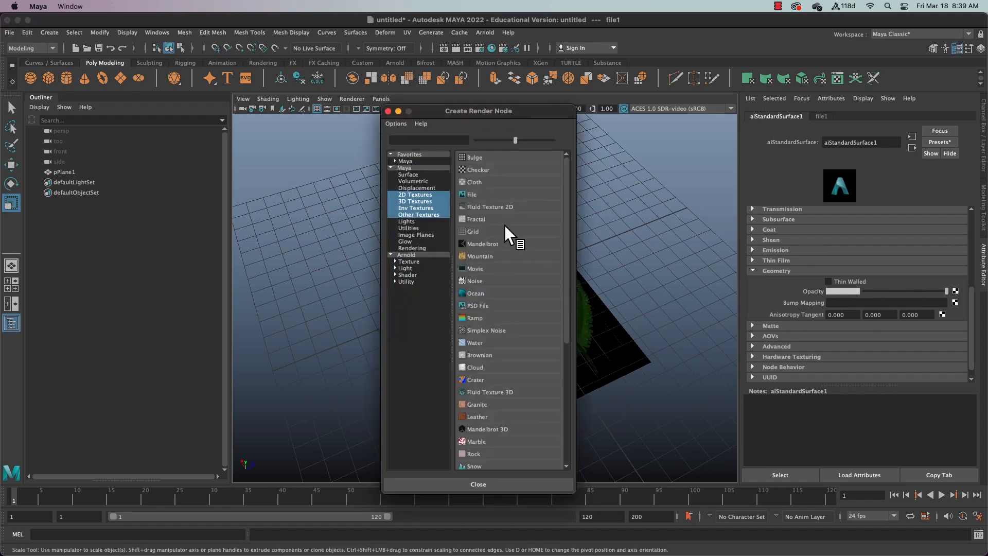
click(474, 194)
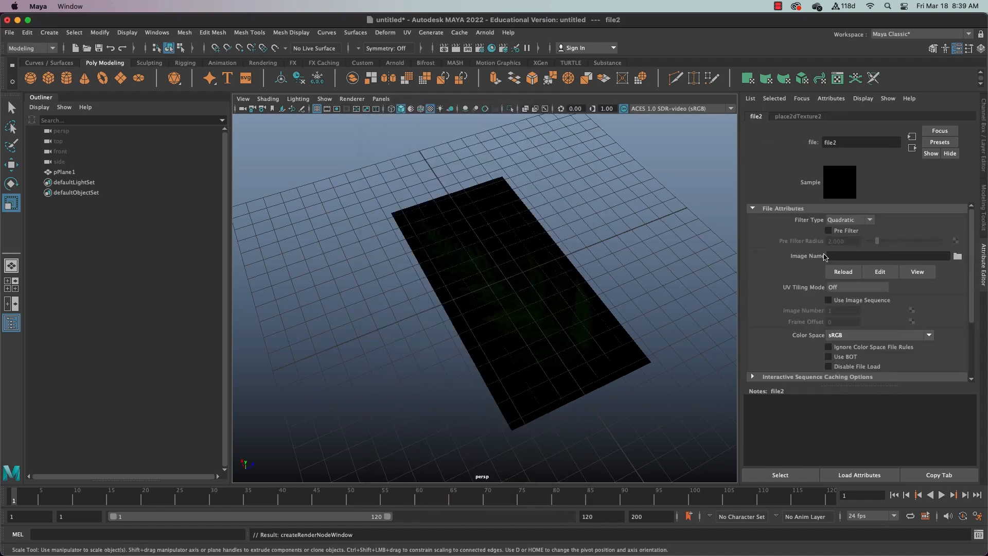
click(958, 256)
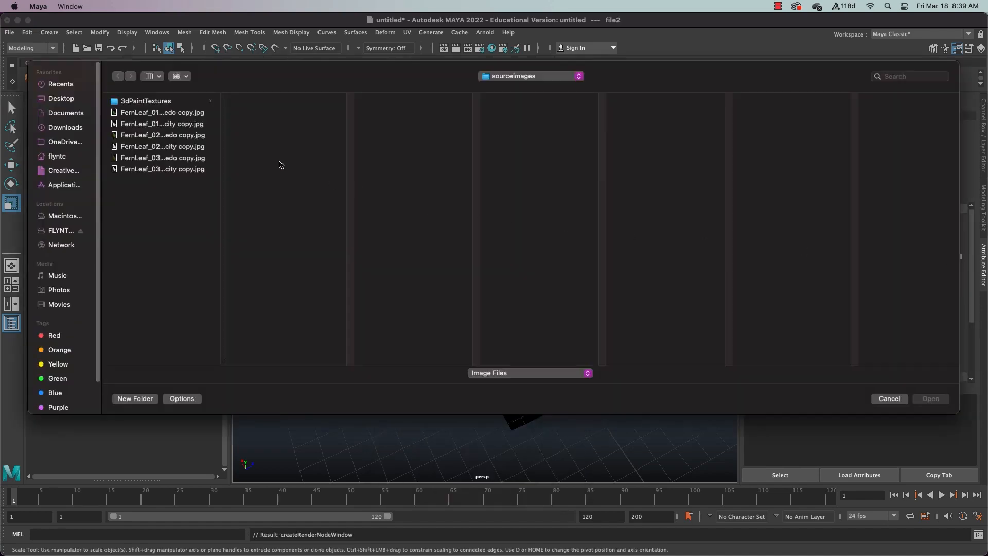
click(162, 124)
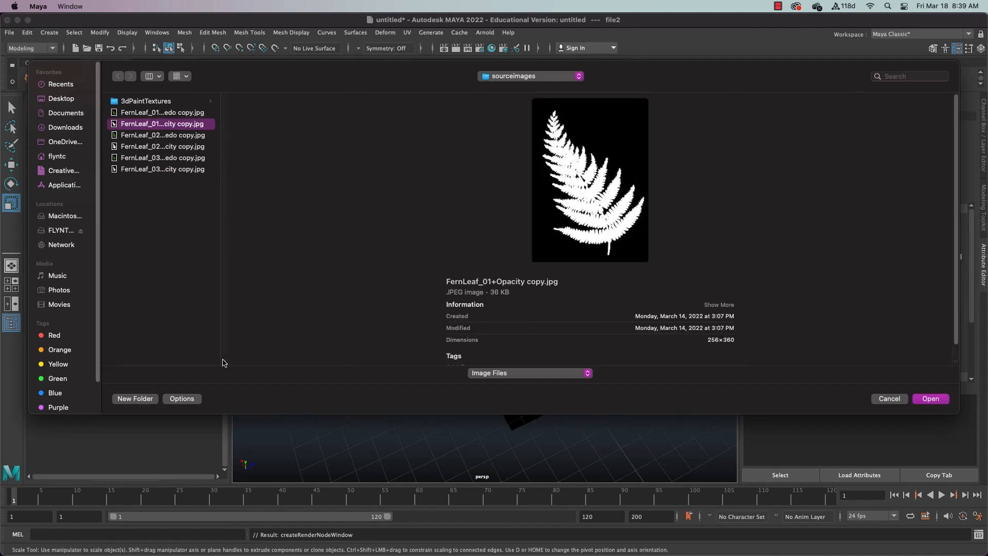
mouse_move(244, 366)
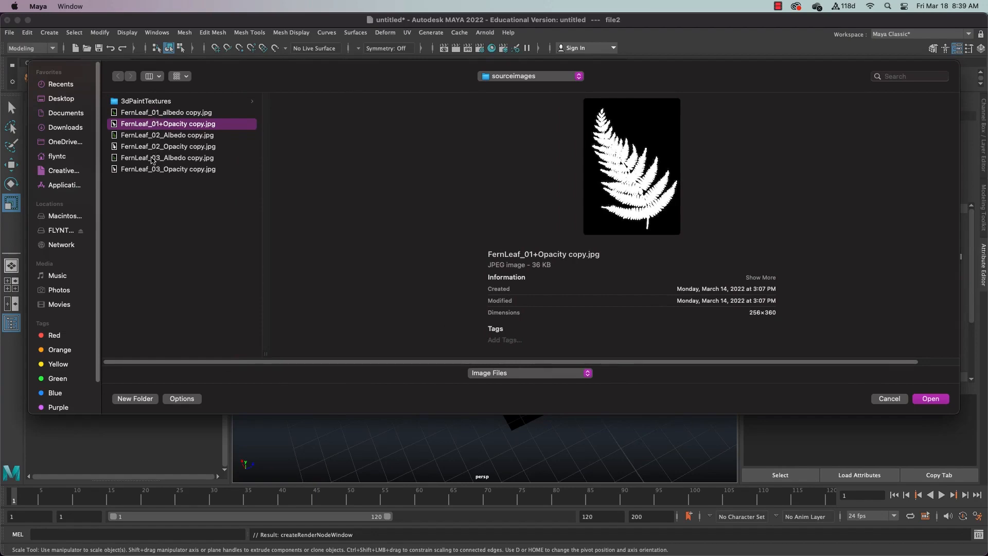
click(931, 398)
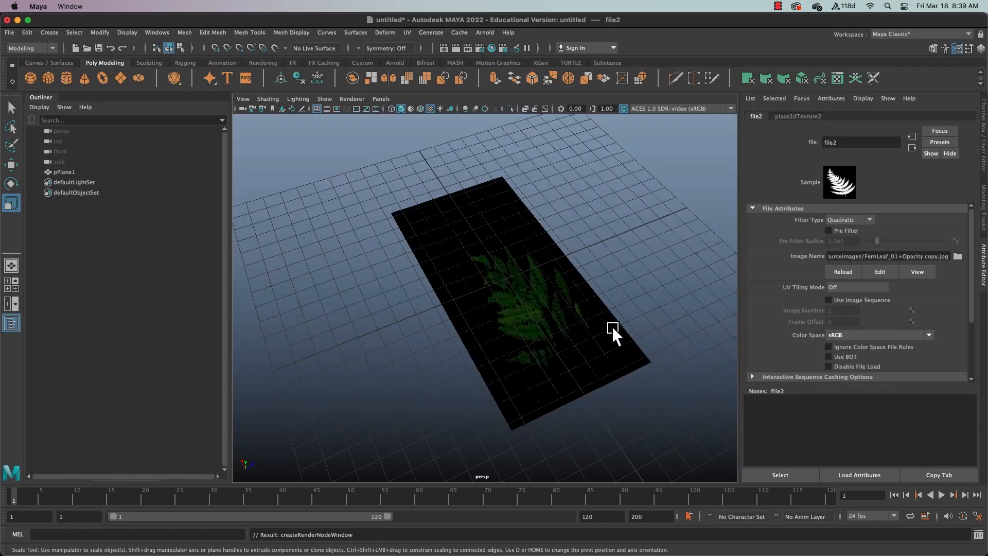
click(798, 117)
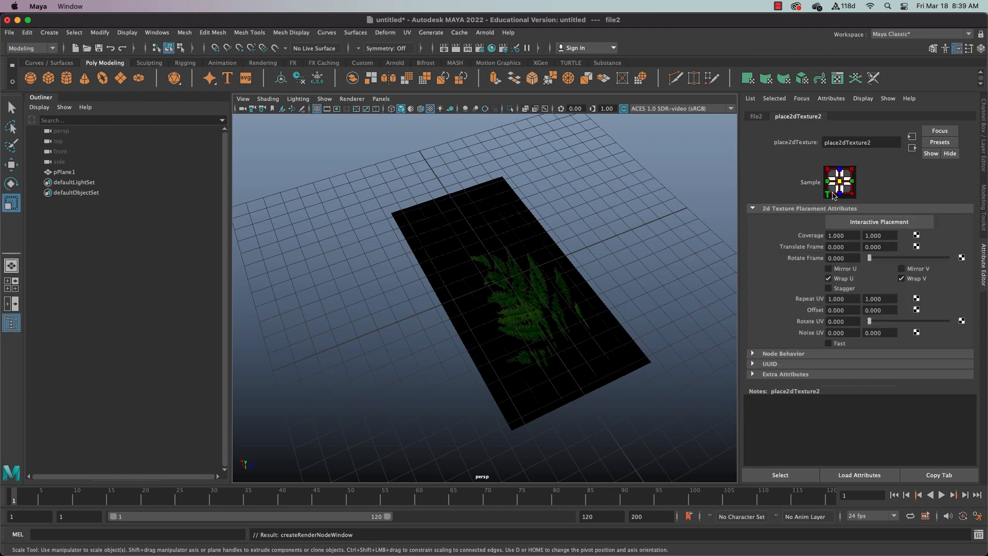
click(842, 321)
text(90.000)
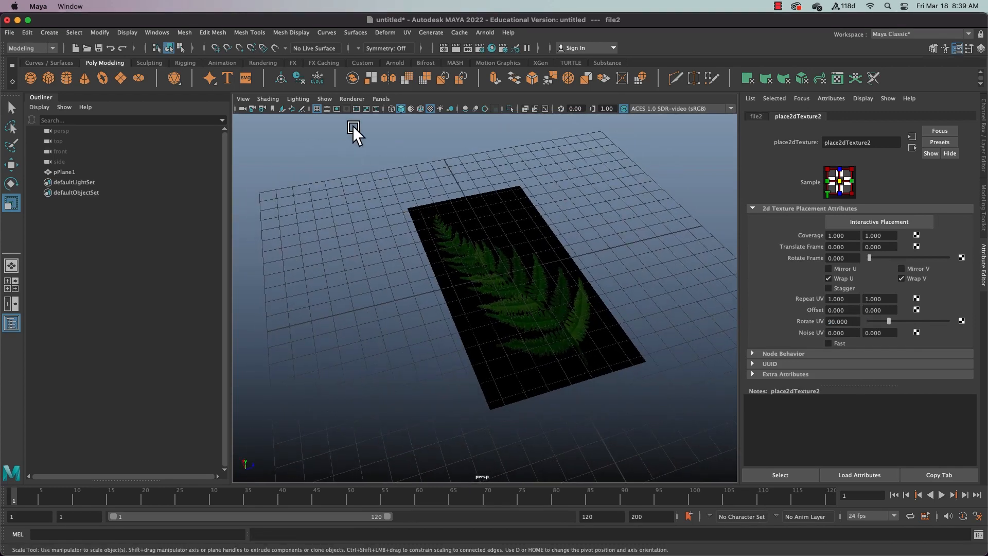
mouse_move(482, 229)
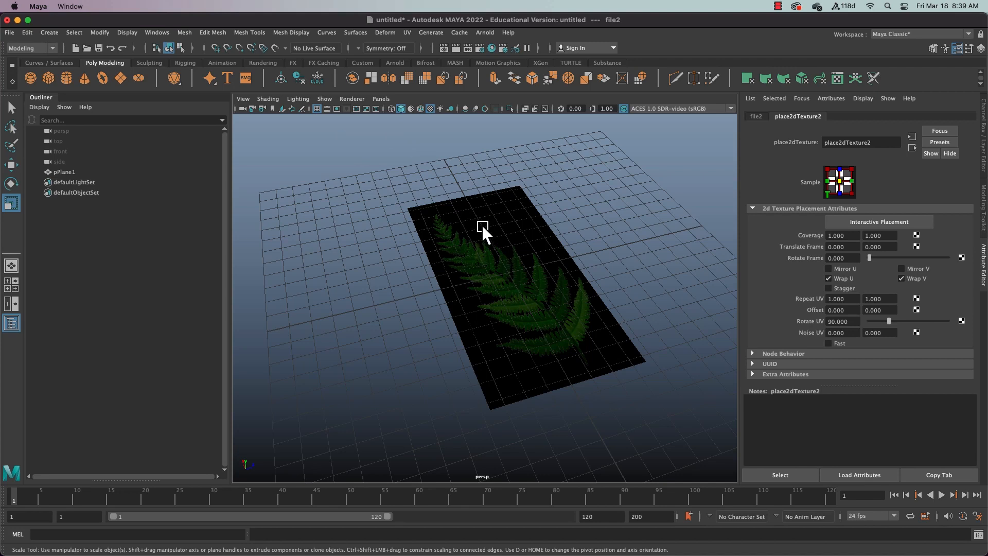
- Set the Hardware Renderer 2.0 Transparency Algorithm to Alpha Cut and close the settings
click(352, 99)
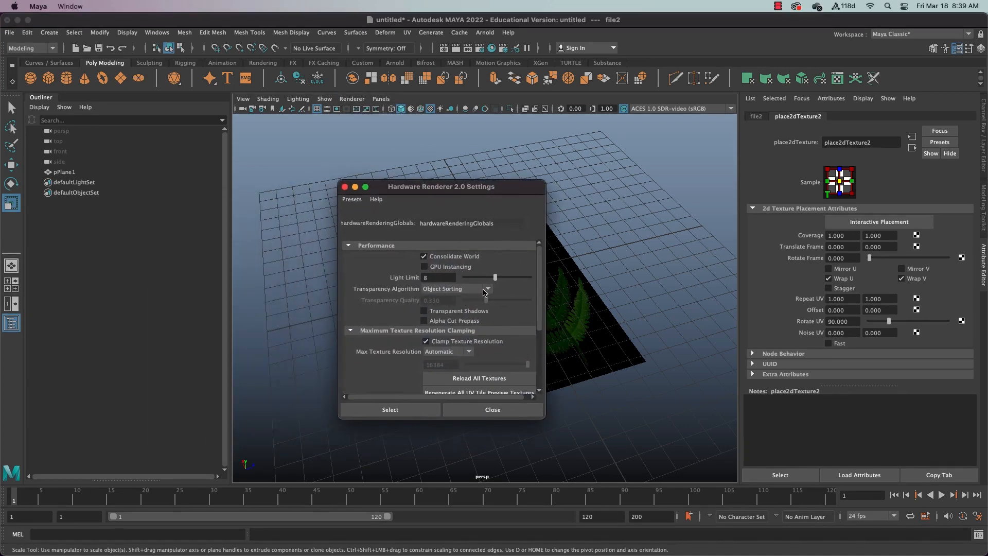
click(487, 289)
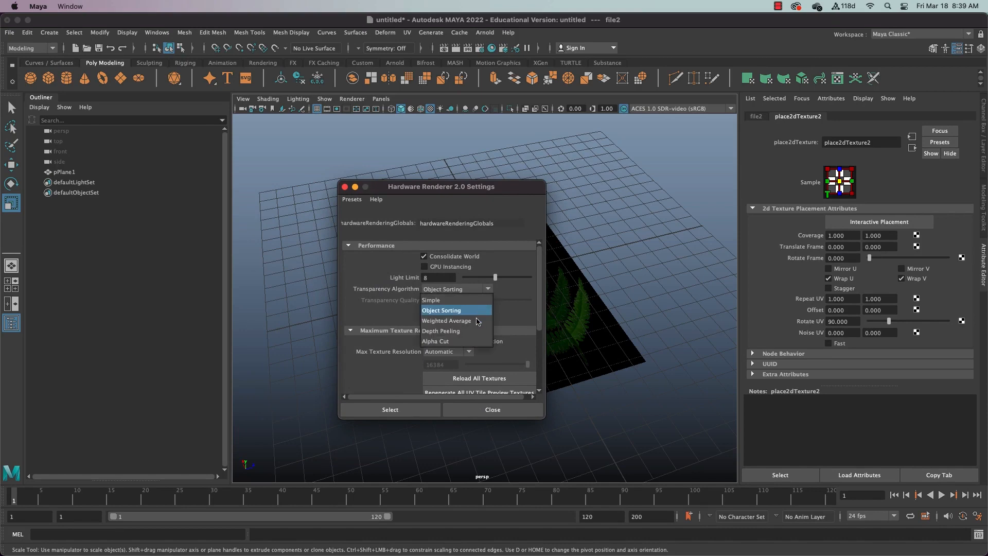
click(435, 341)
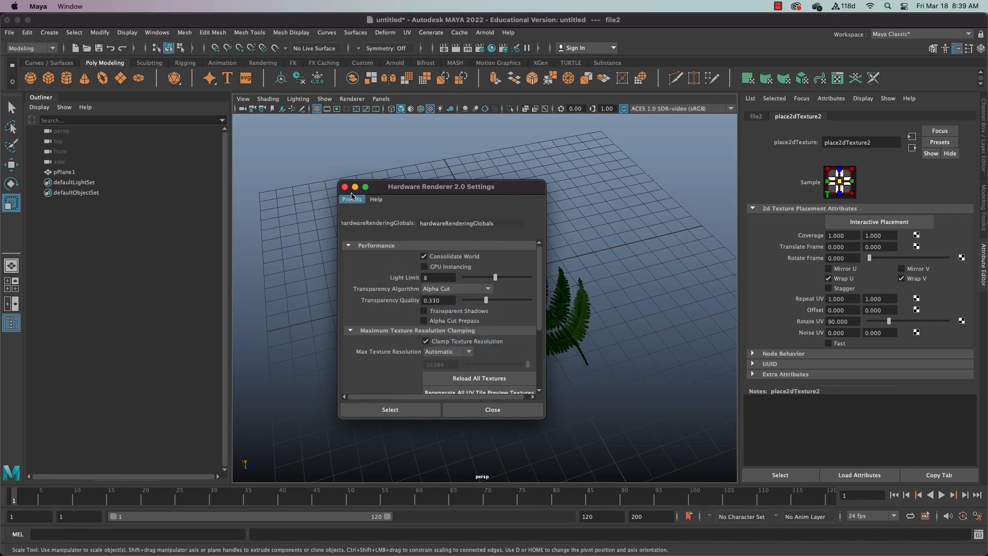
click(492, 410)
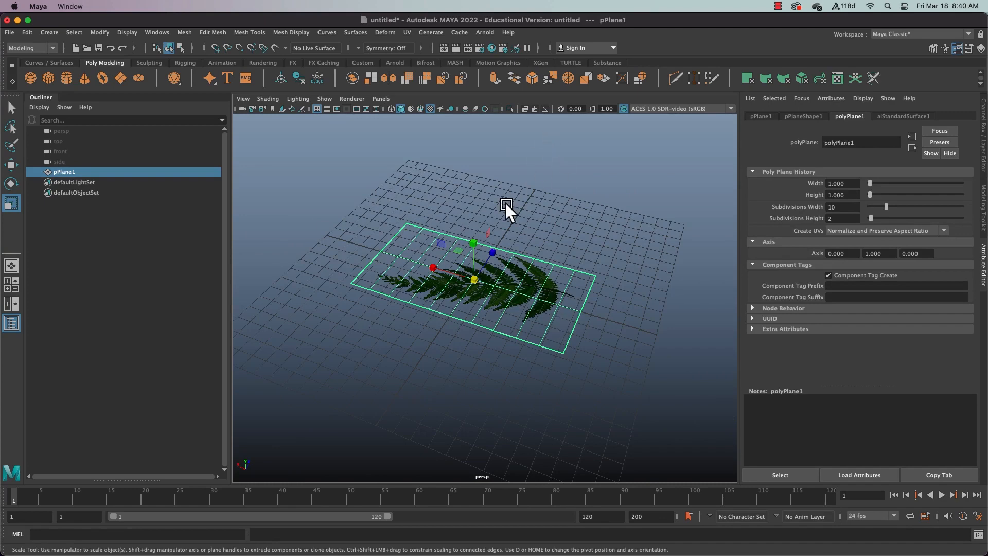
- Turn on Soft Select in vertex mode, set its falloff radius, and drag the middle vertices upward
right_click(506, 206)
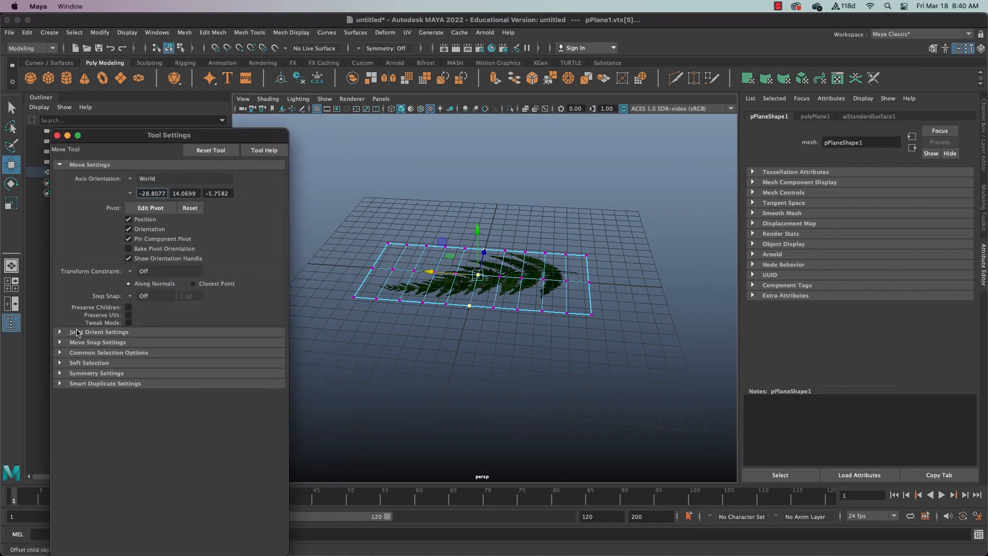
click(89, 363)
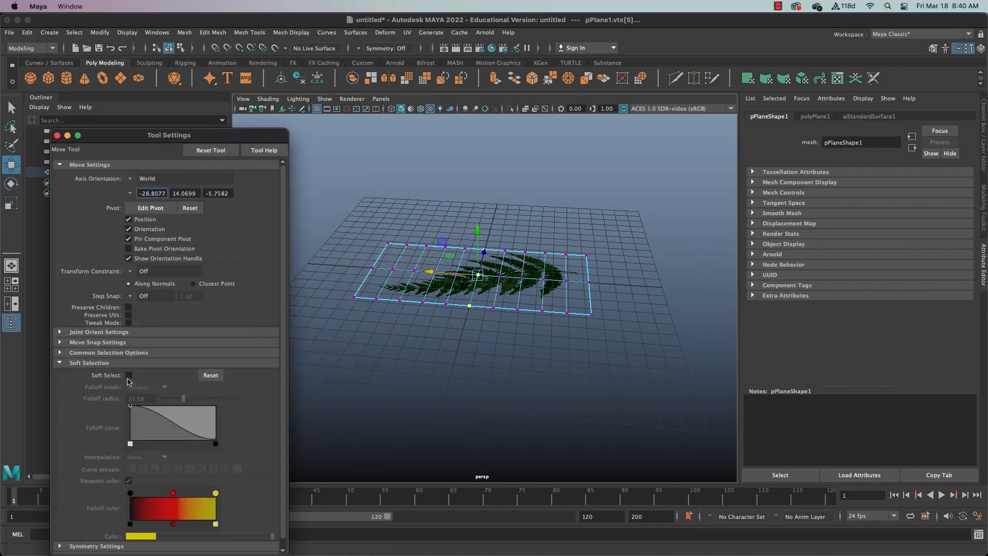
click(57, 136)
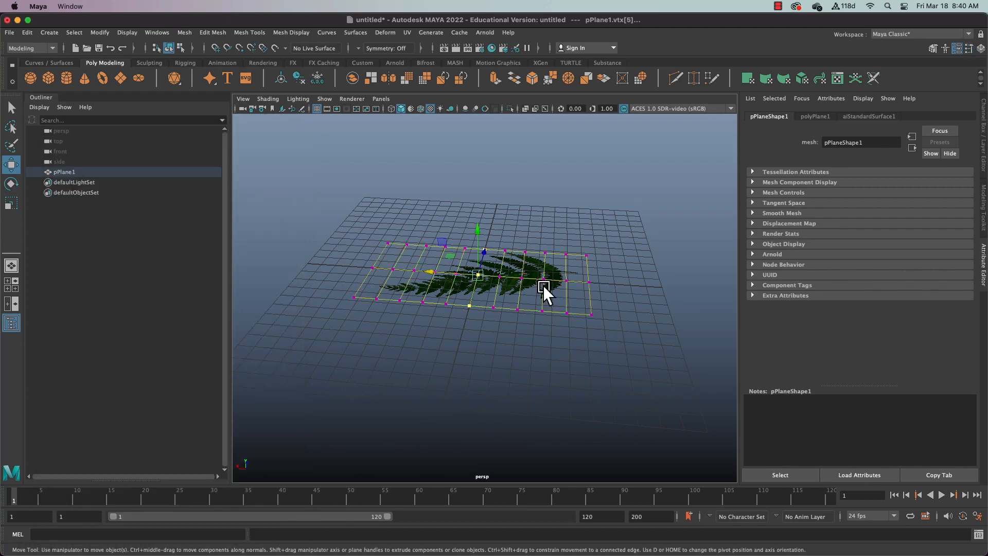
mouse_move(498, 298)
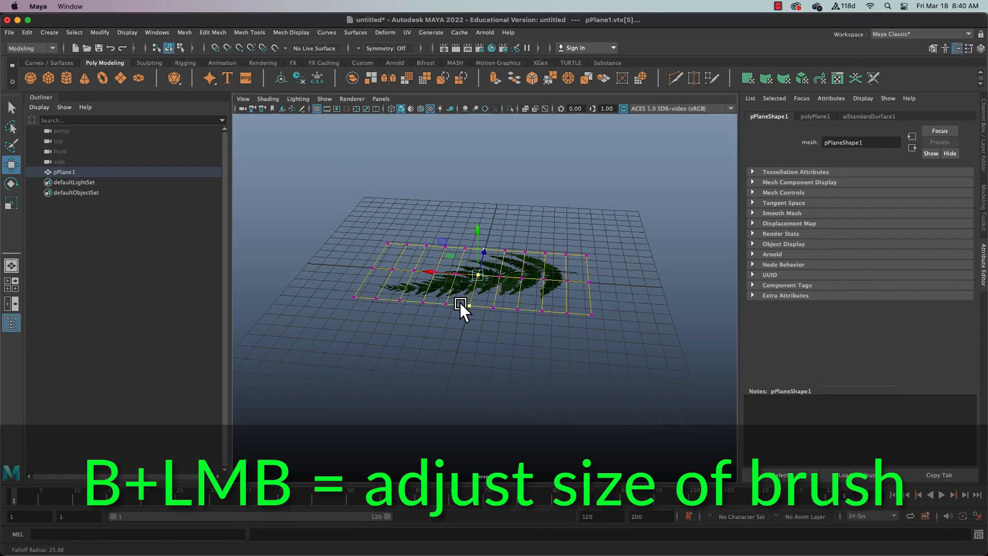
drag(463, 309, 489, 315)
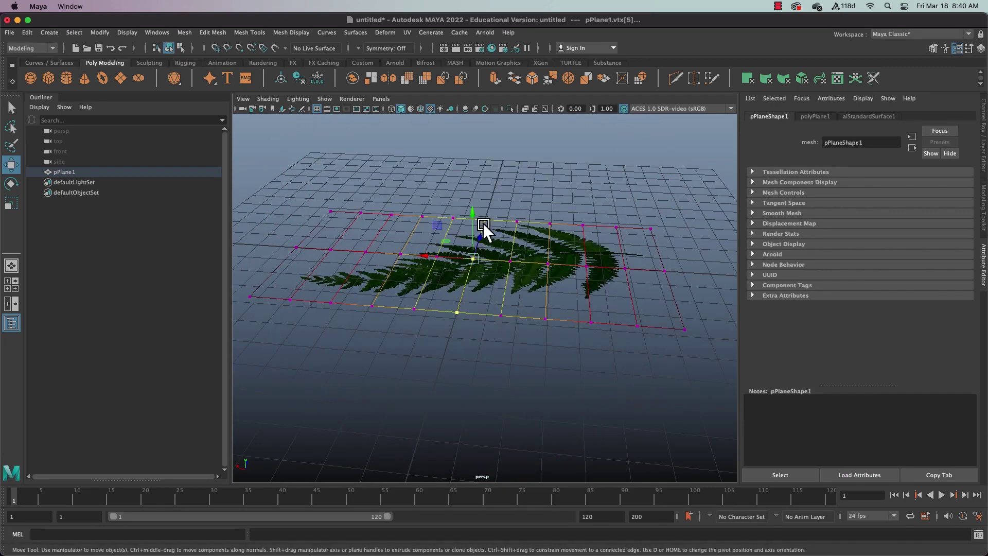
drag(473, 211, 480, 177)
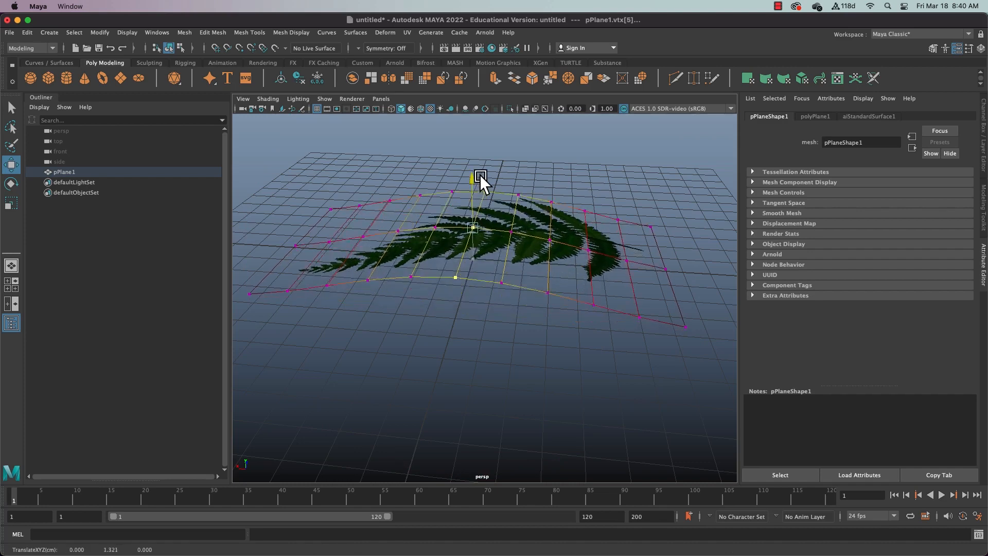
drag(480, 179, 492, 258)
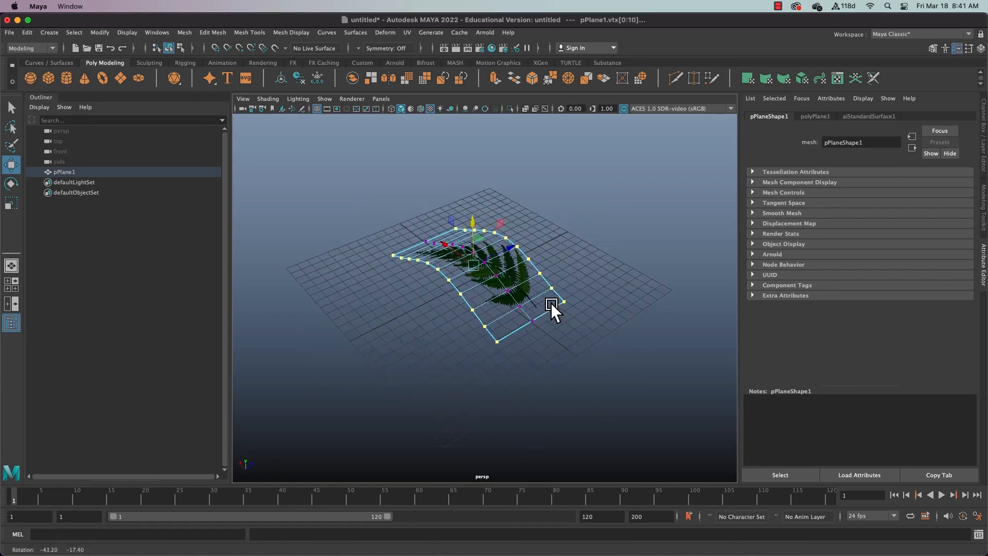
- Orbit the view to inspect the drooping arched leaf from the side
drag(552, 303, 473, 228)
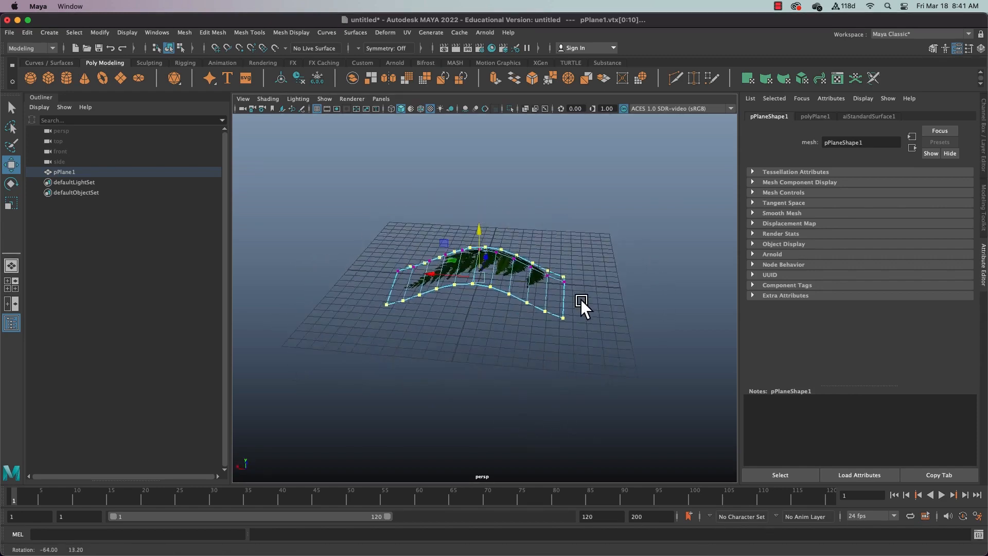
drag(580, 305, 472, 227)
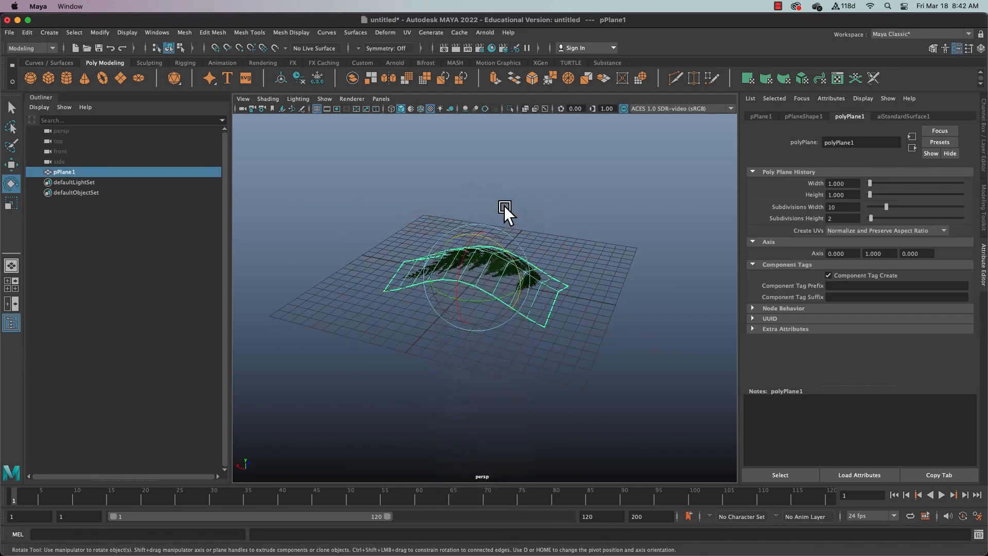
- Snap the leaf's pivot to its base vertex and rotate the arched leaf upward
drag(504, 207, 567, 315)
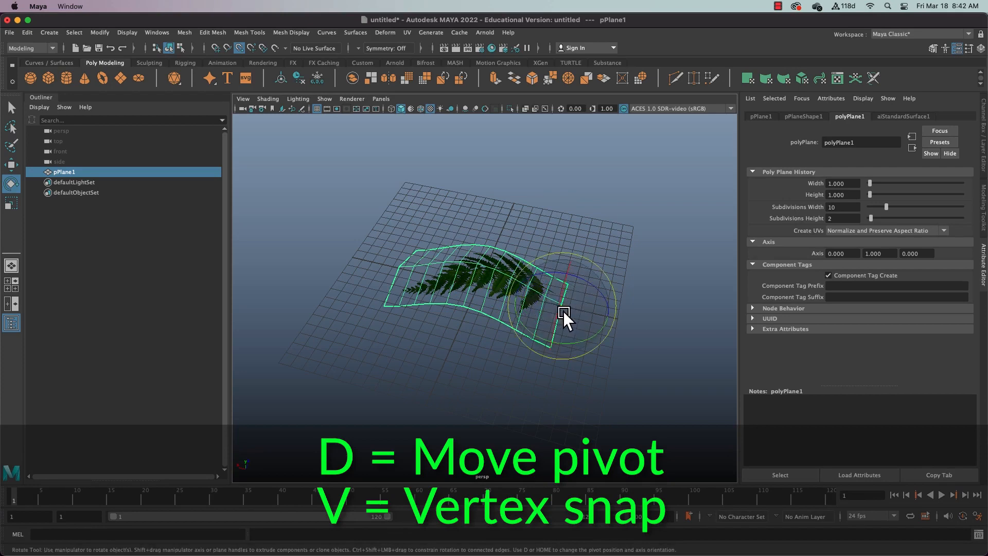
drag(564, 318, 526, 312)
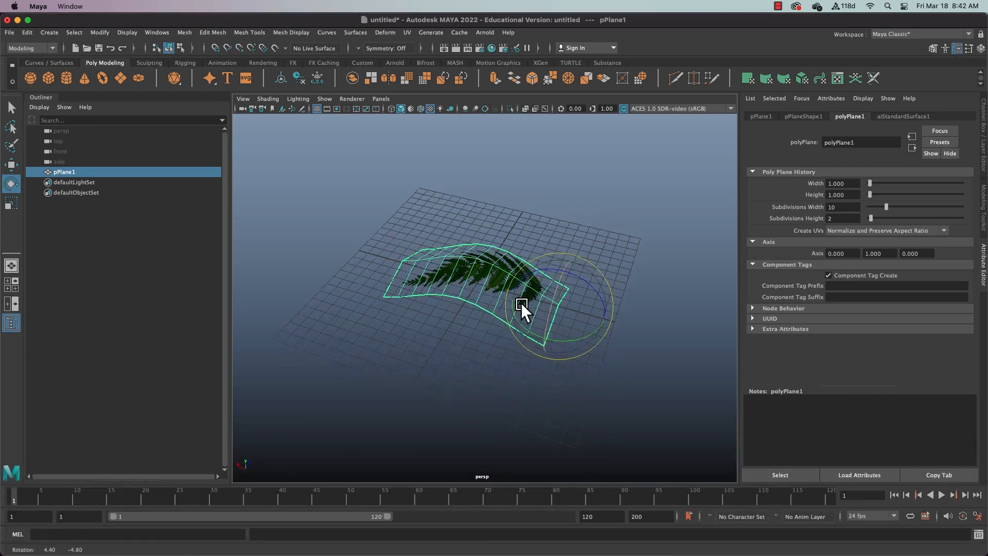
drag(526, 312, 578, 297)
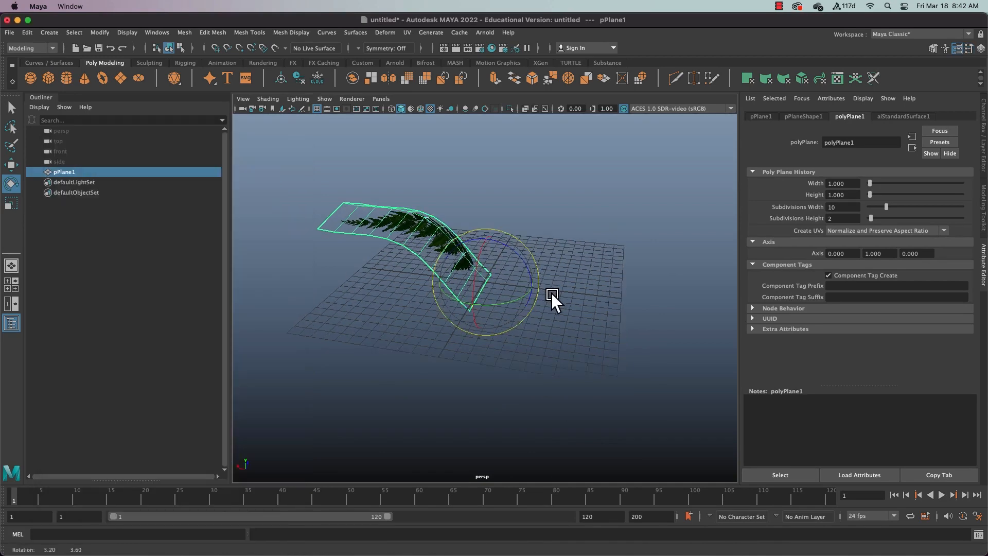
- Shift-rotate the leaf around its base to create rotated copies pPlane2 through pPlane6
drag(551, 297, 516, 309)
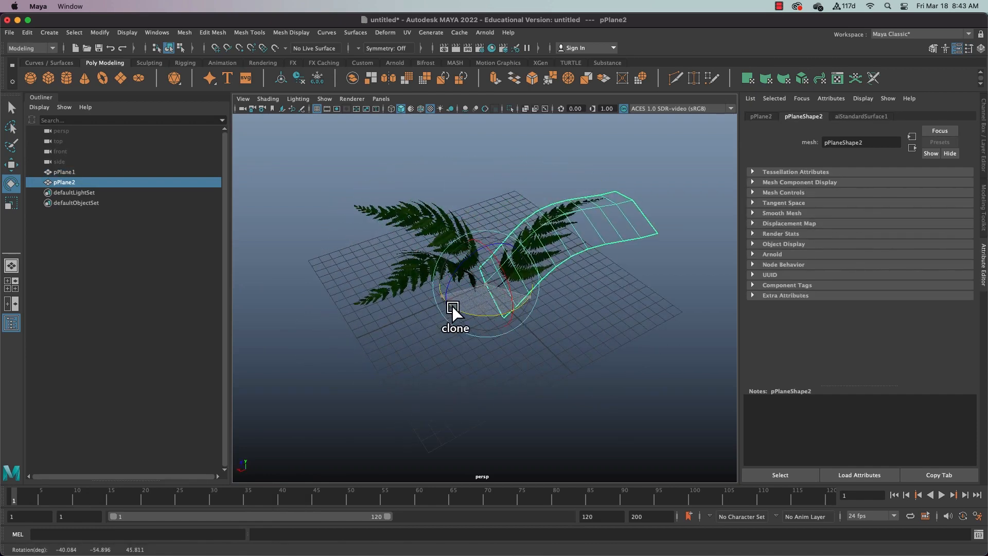
drag(454, 307, 483, 291)
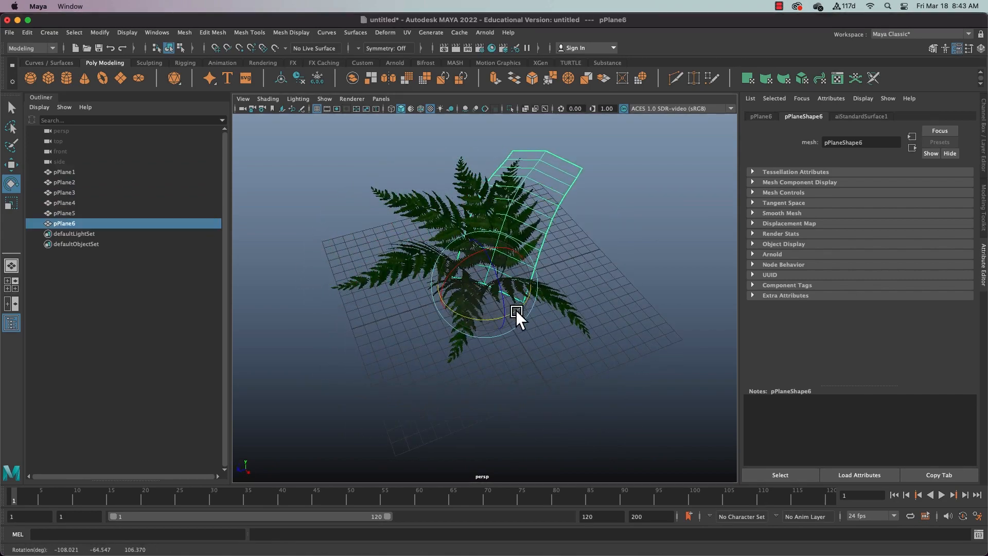
drag(517, 315, 585, 331)
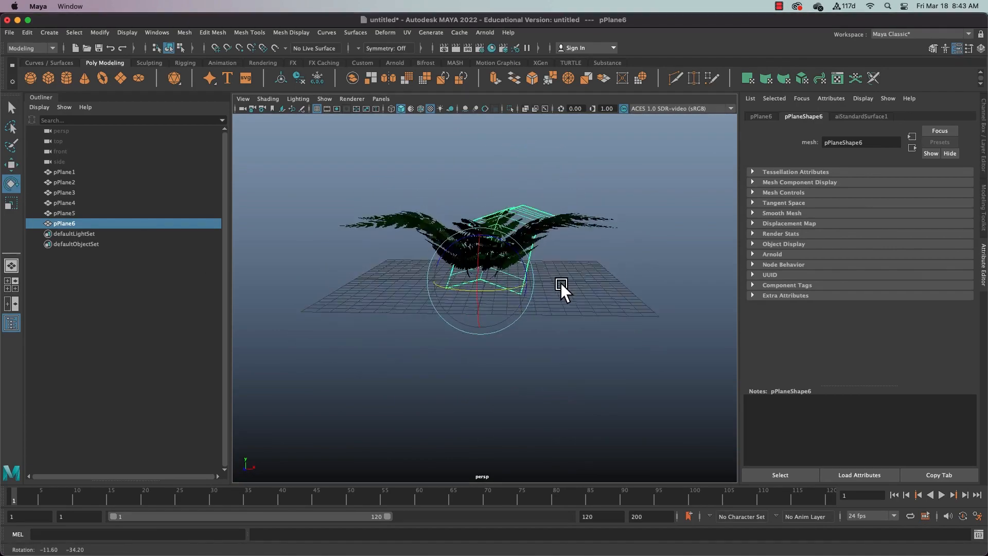
click(64, 213)
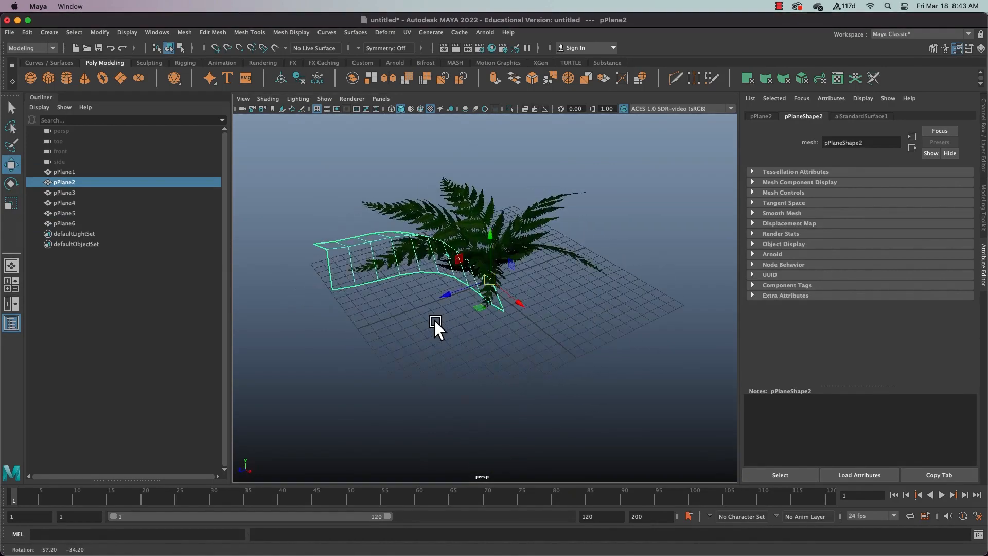
- Group the duplicated leaves as group1, scale it to 0.852 and rotate Y to -9
drag(435, 321, 631, 303)
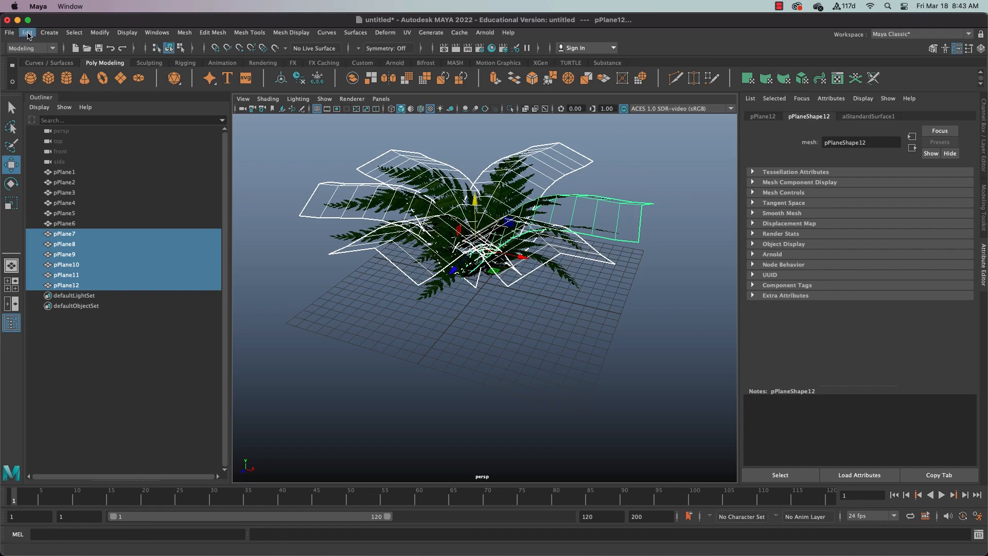
click(27, 33)
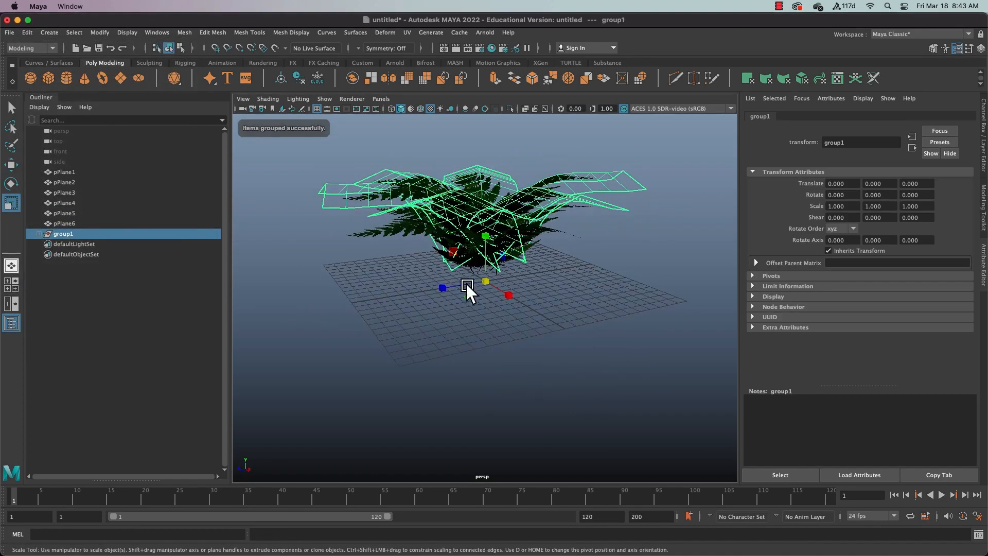
drag(467, 284, 447, 293)
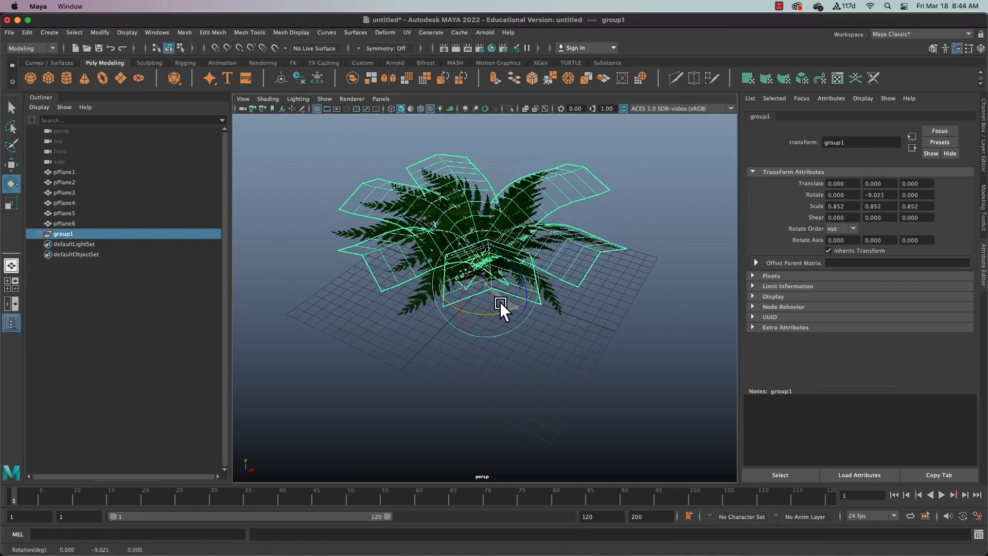
drag(504, 308, 508, 296)
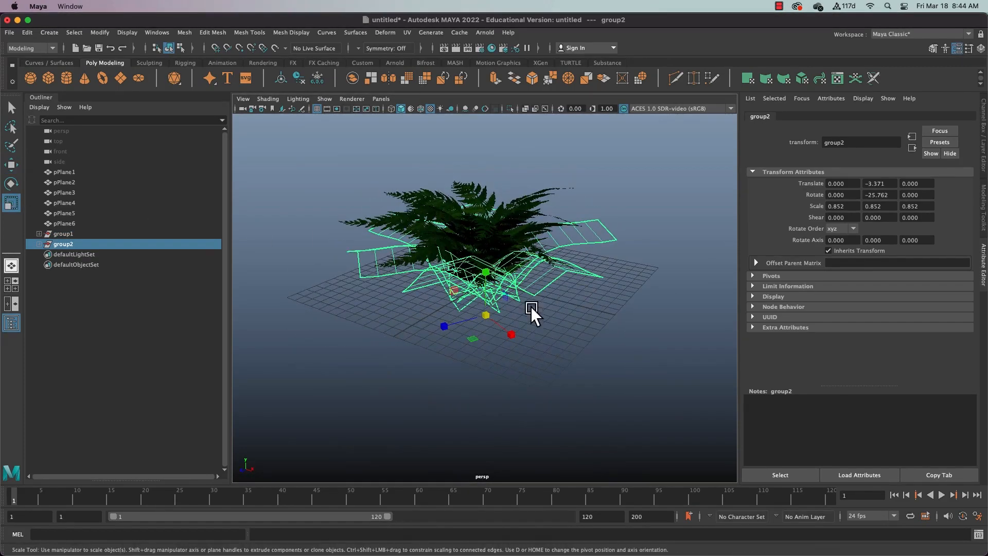
- Enlarge the duplicated group2 to 1.121 scale, lower it in Y, and view from above
drag(531, 309, 568, 309)
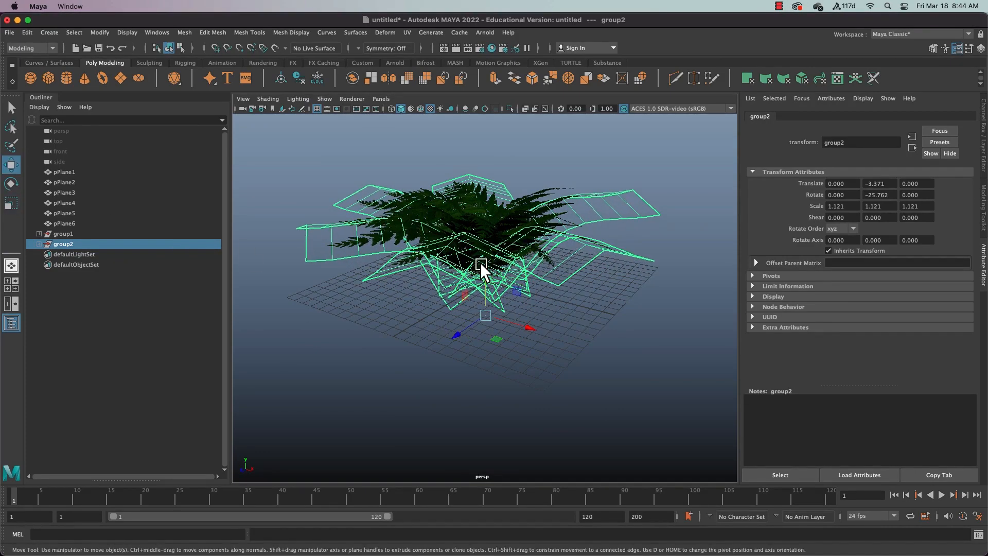
drag(482, 264, 514, 328)
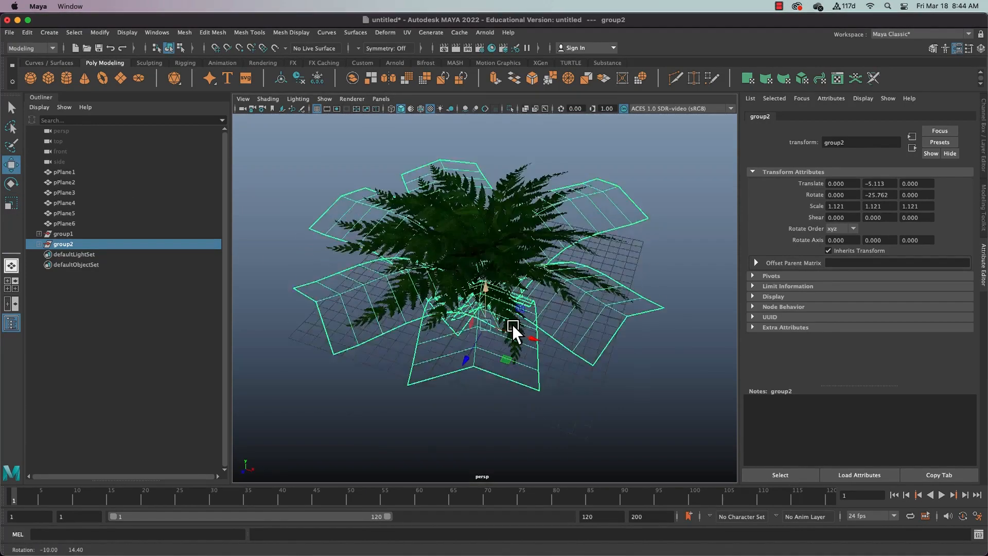
drag(517, 331, 454, 312)
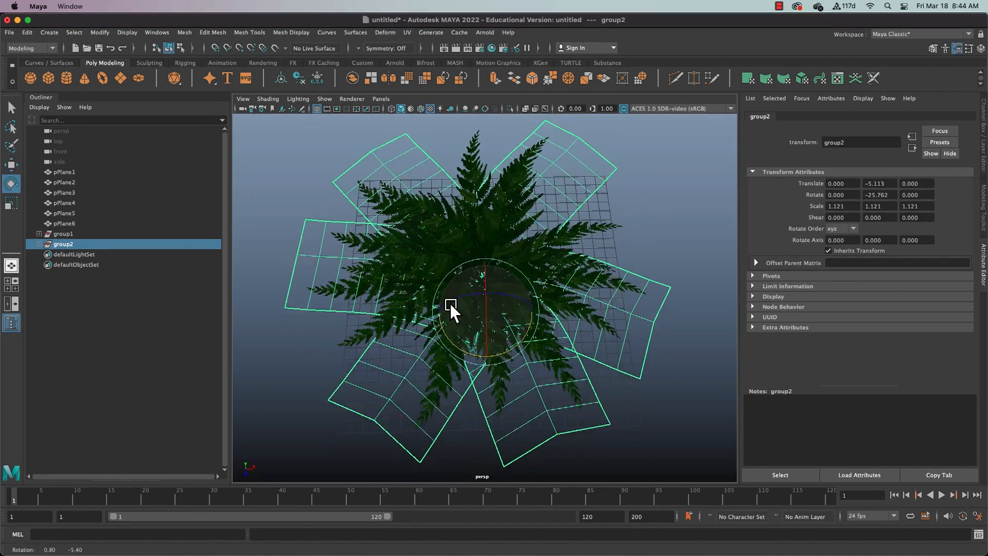
drag(454, 314, 553, 351)
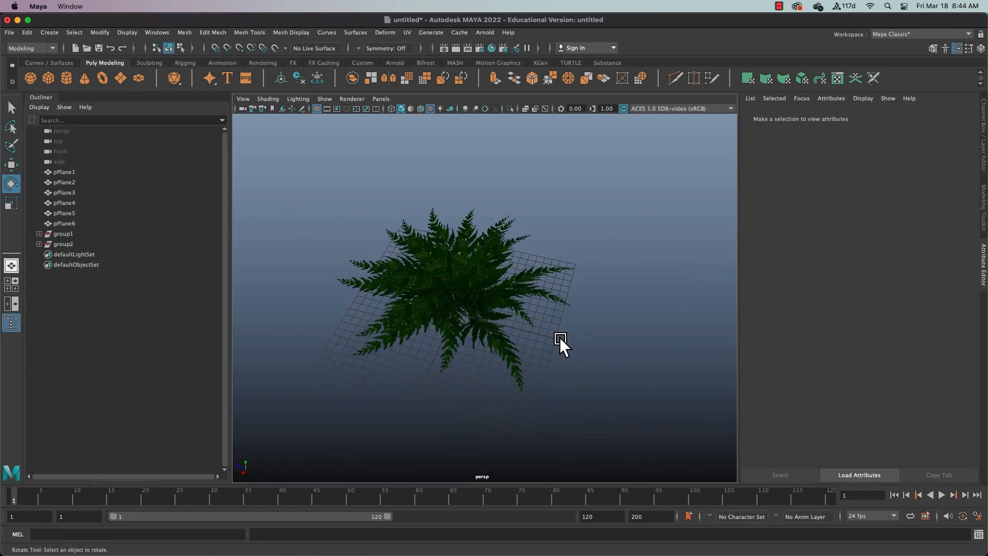
- Group the six original leaves and rename the group Fern
drag(561, 337, 590, 344)
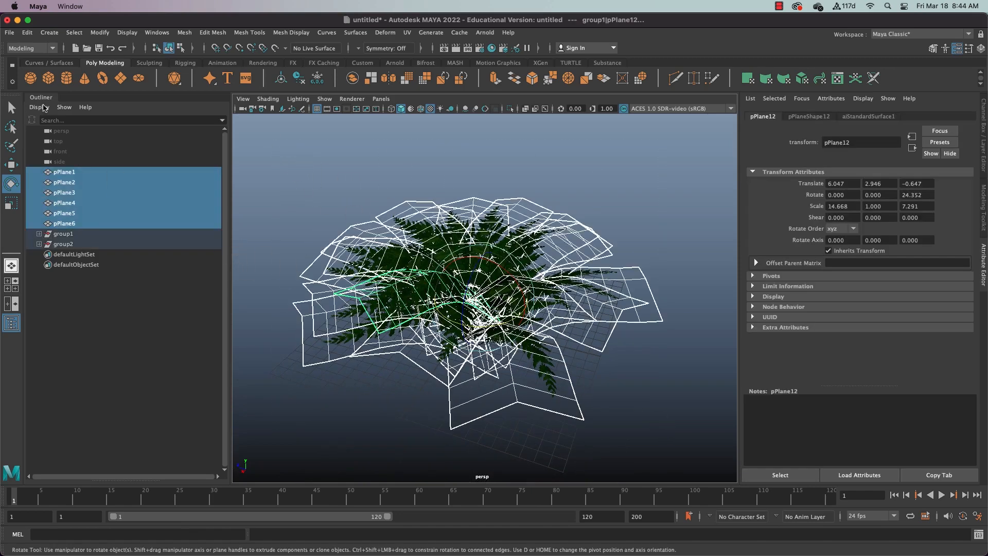
click(27, 32)
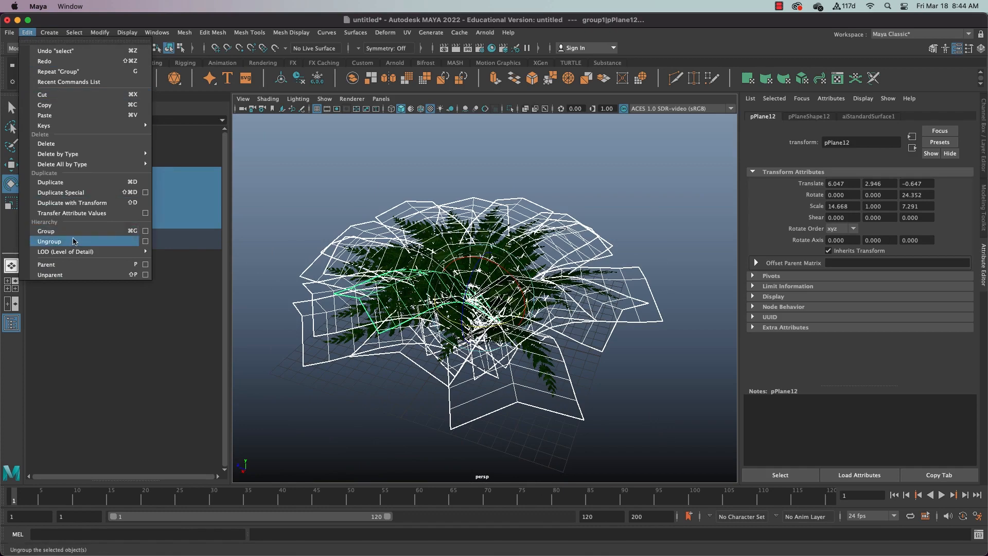
click(45, 231)
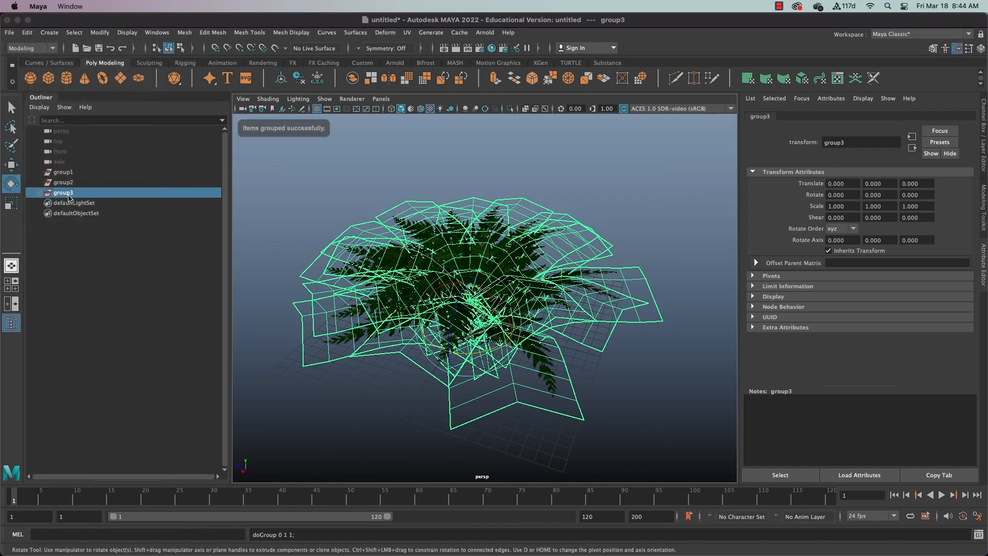
double_click(63, 193)
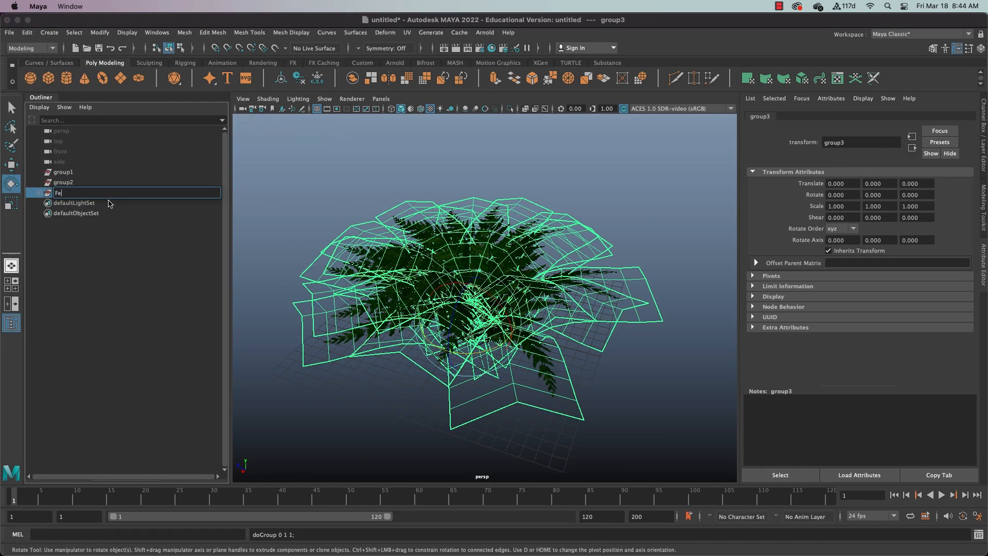
text(rn)
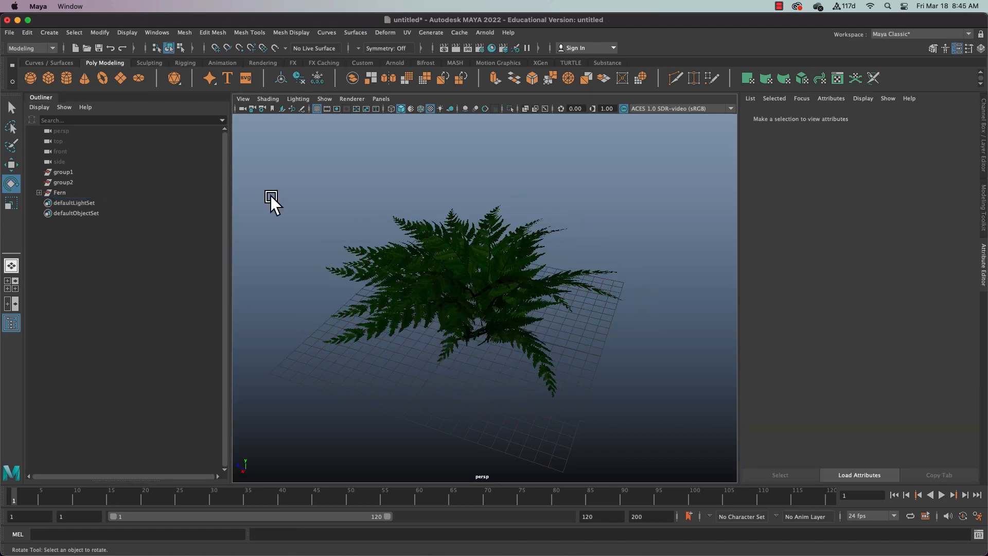
drag(271, 199, 354, 277)
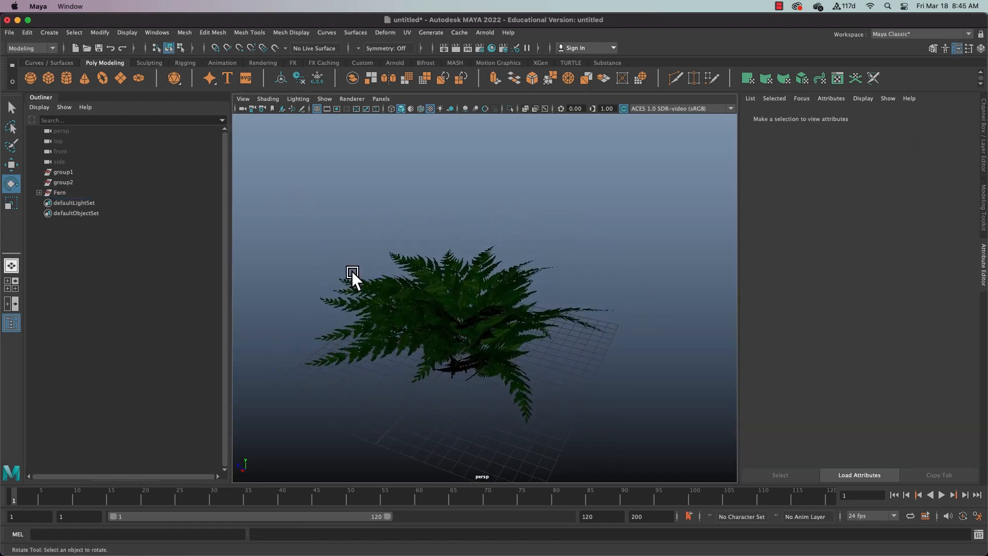
click(466, 408)
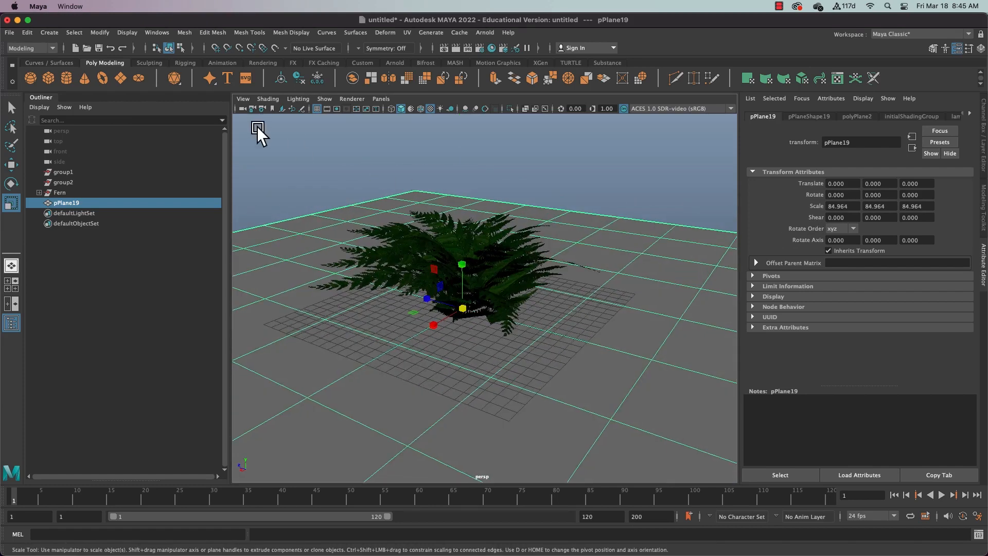
- Add an Arnold skydome light, aiSkyDomeLight1, and a directional light to the scene
click(485, 32)
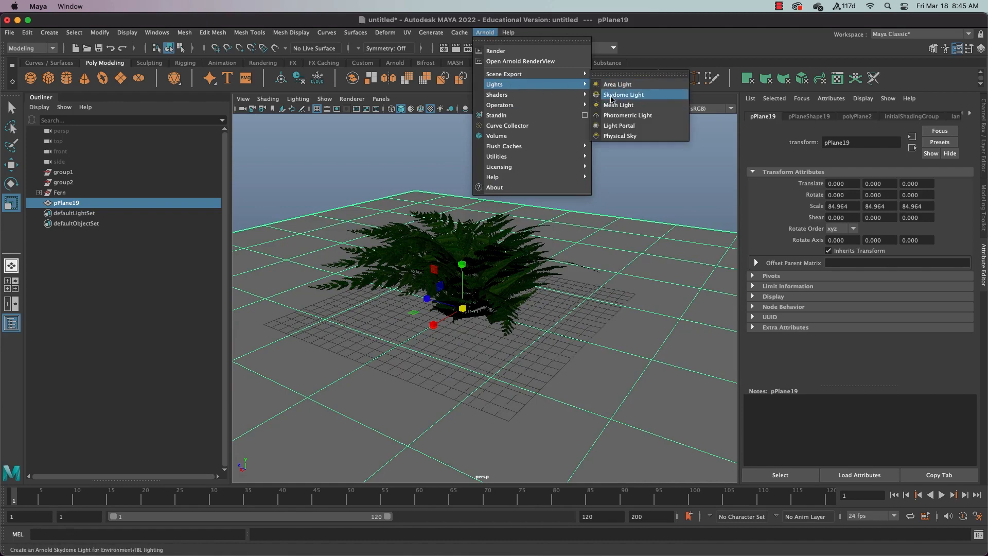
click(623, 95)
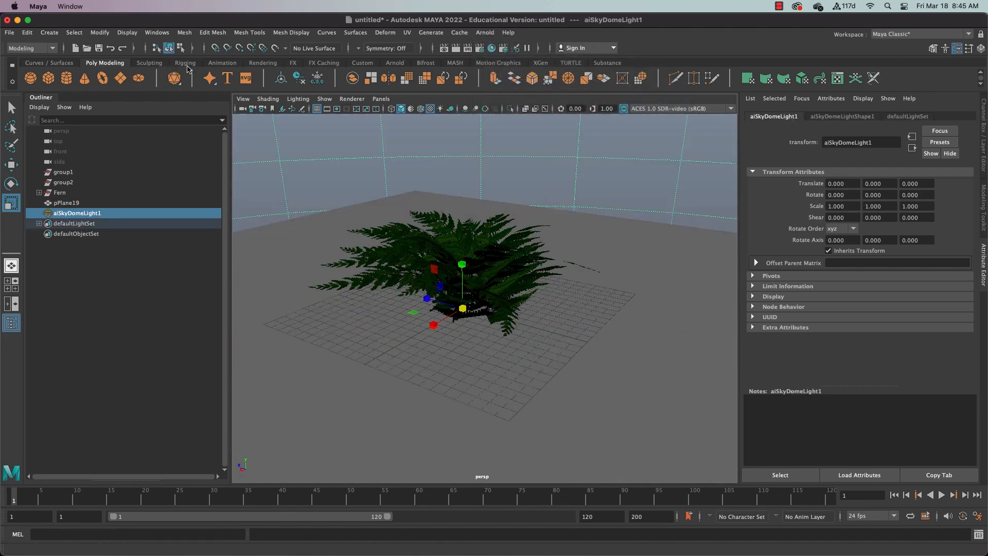
click(263, 62)
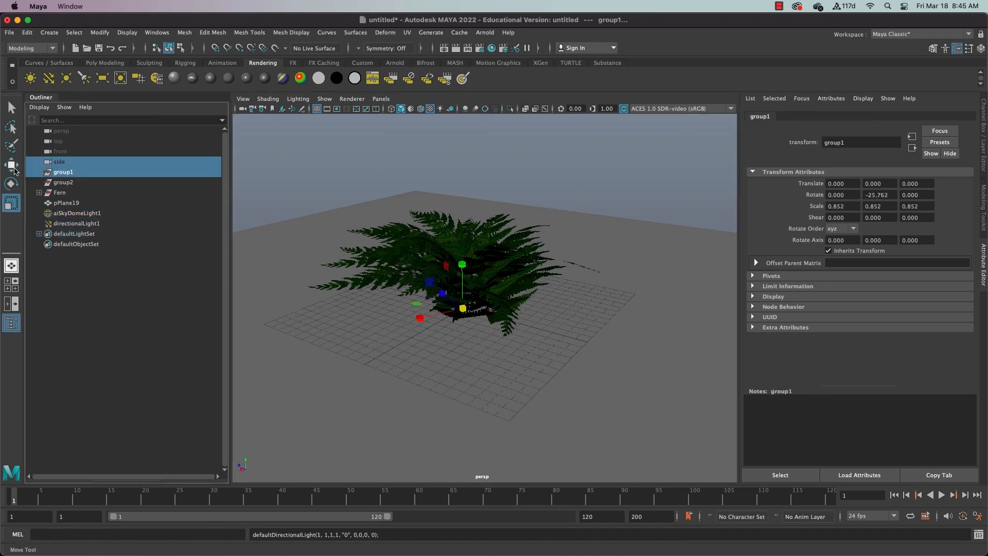
click(77, 224)
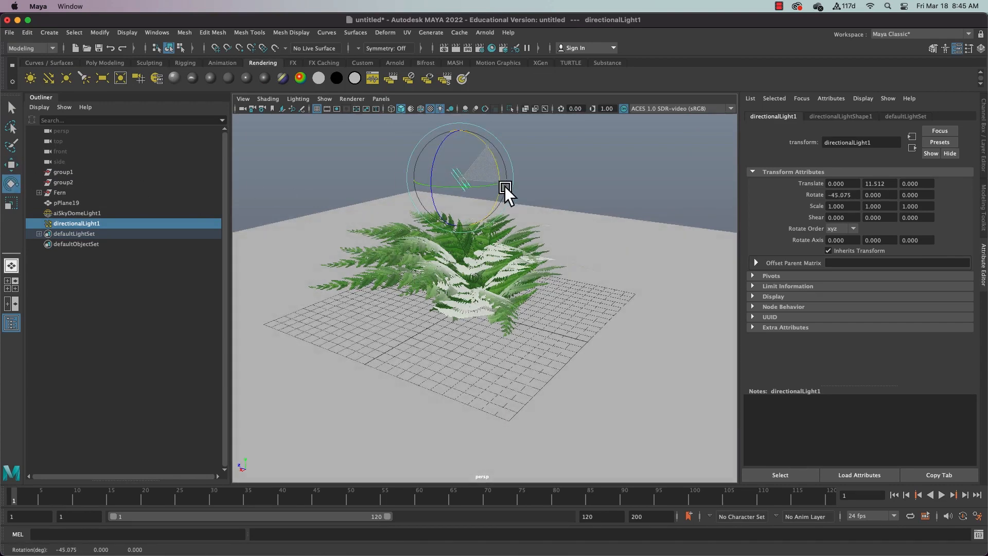
- Rotate directionalLight1 downward and sideways so the fern's shadow falls across the ground
drag(504, 189, 440, 132)
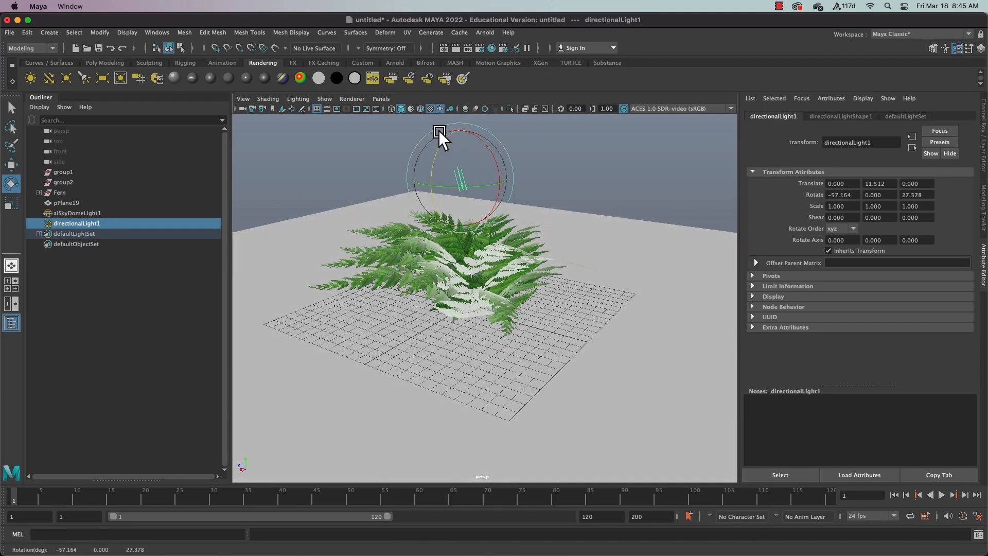
drag(440, 133, 497, 207)
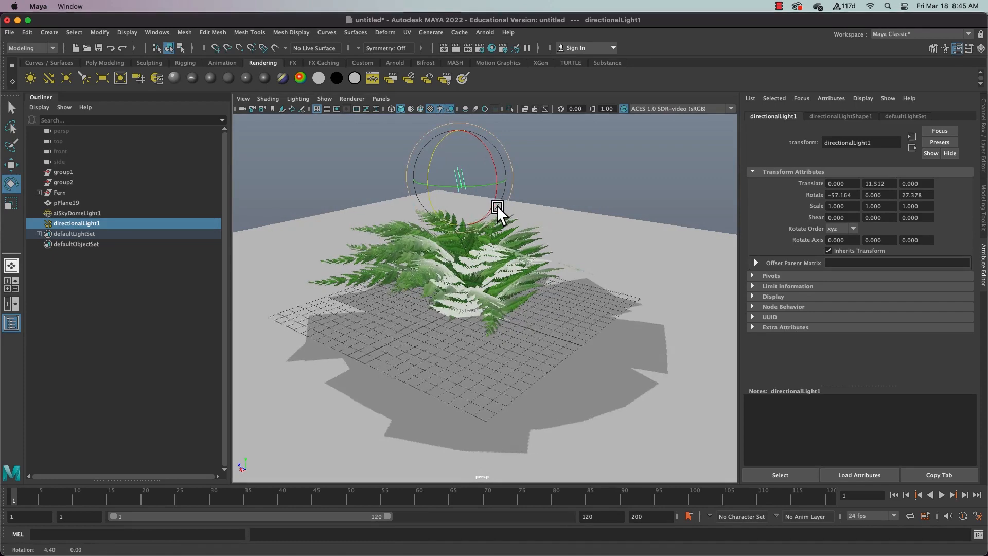
drag(497, 207, 483, 166)
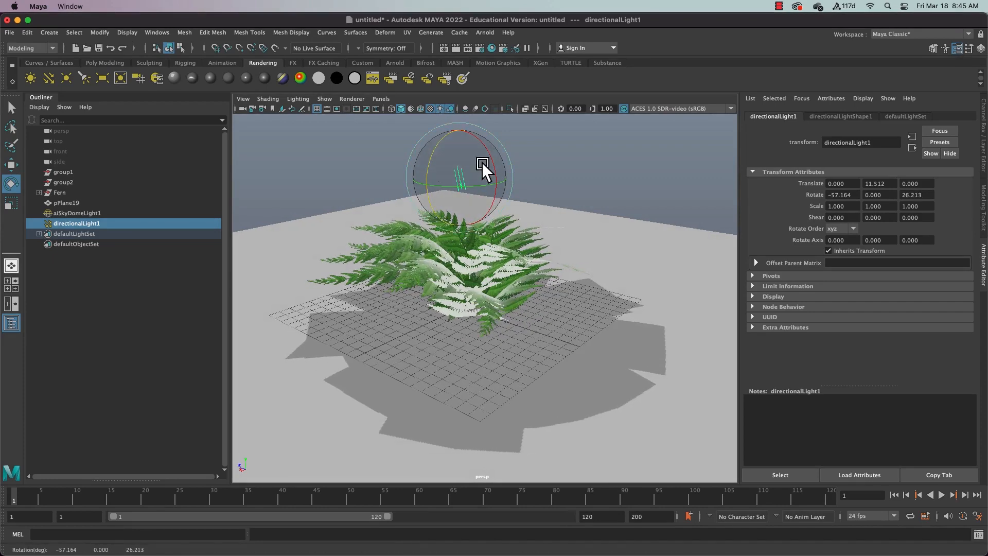
drag(482, 167, 498, 217)
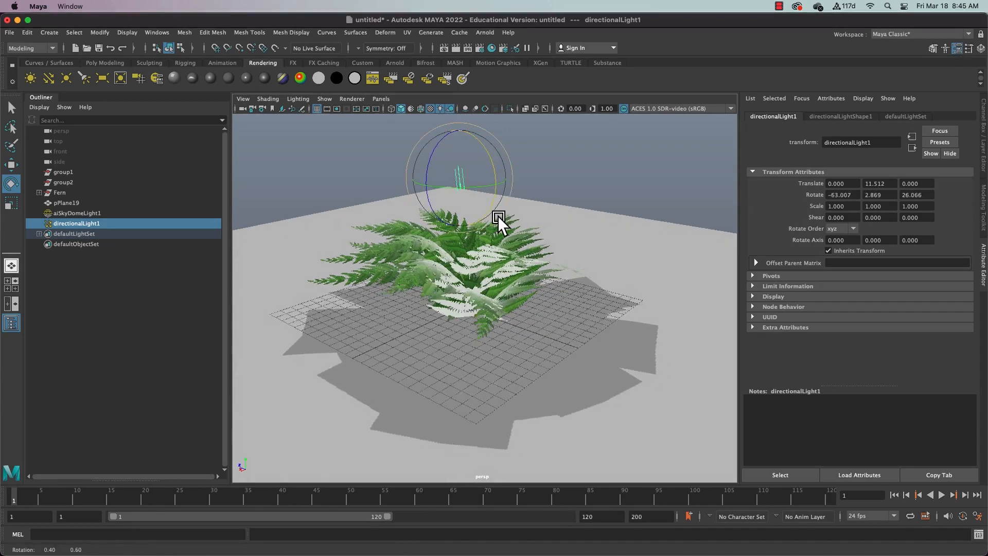
click(484, 31)
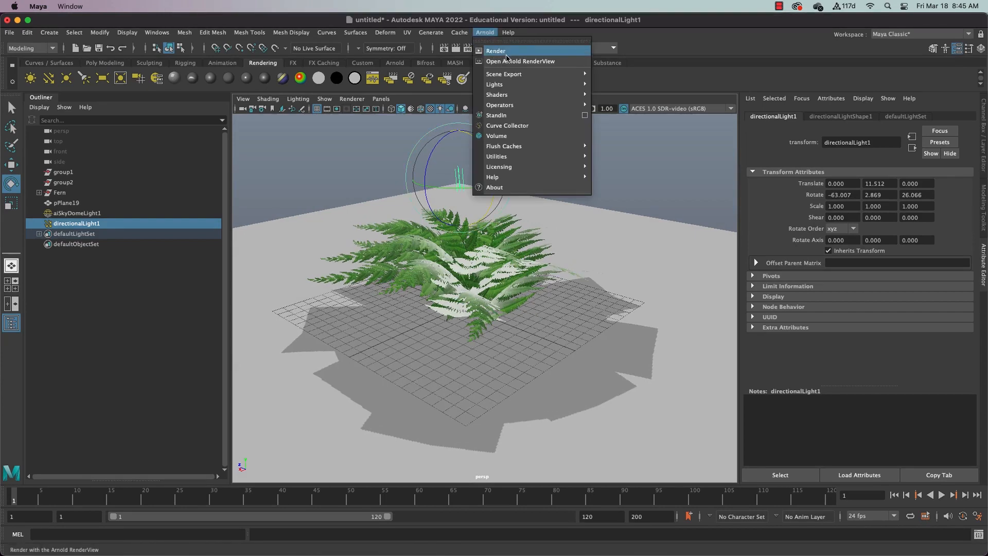
- Render the lit fern scene with Arnold > Render in Arnold RenderView
click(521, 60)
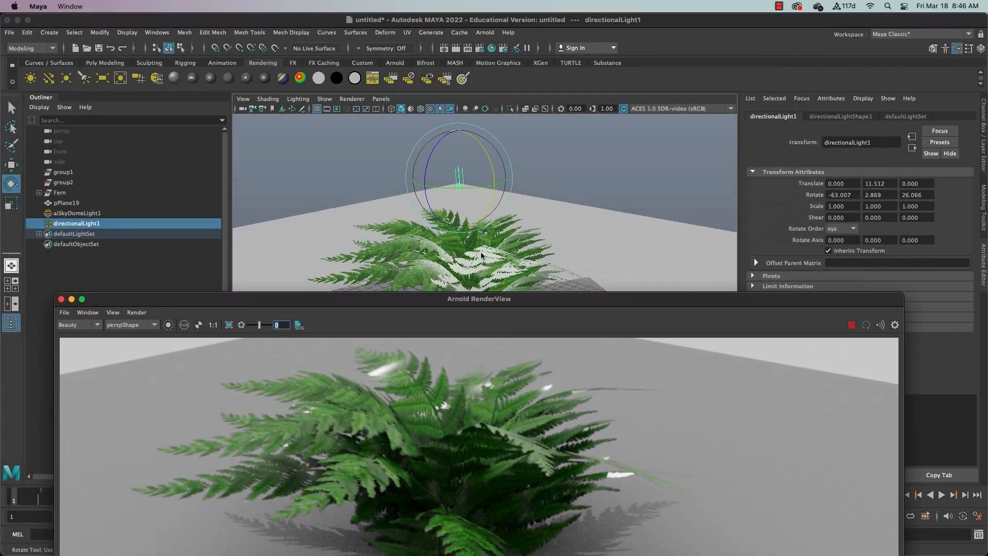
- Raise the leaf aiStandardSurface1 Specular Roughness to 0.741 for matte leaves
click(59, 192)
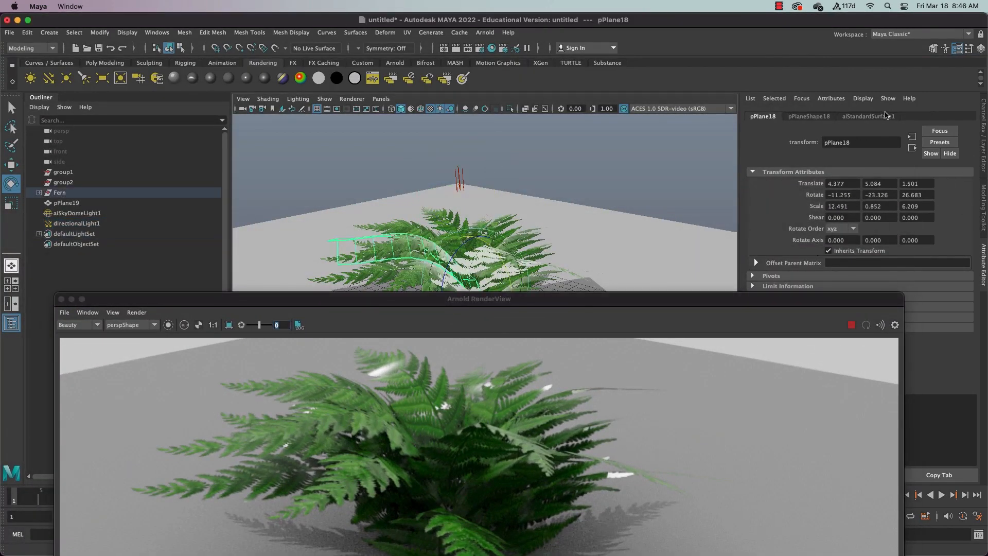
click(868, 116)
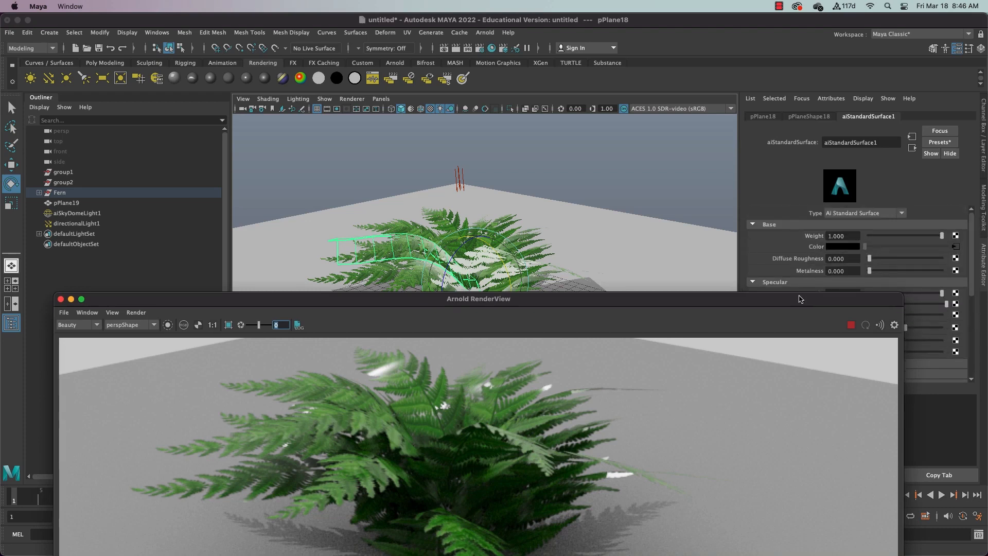
scroll(down, 3)
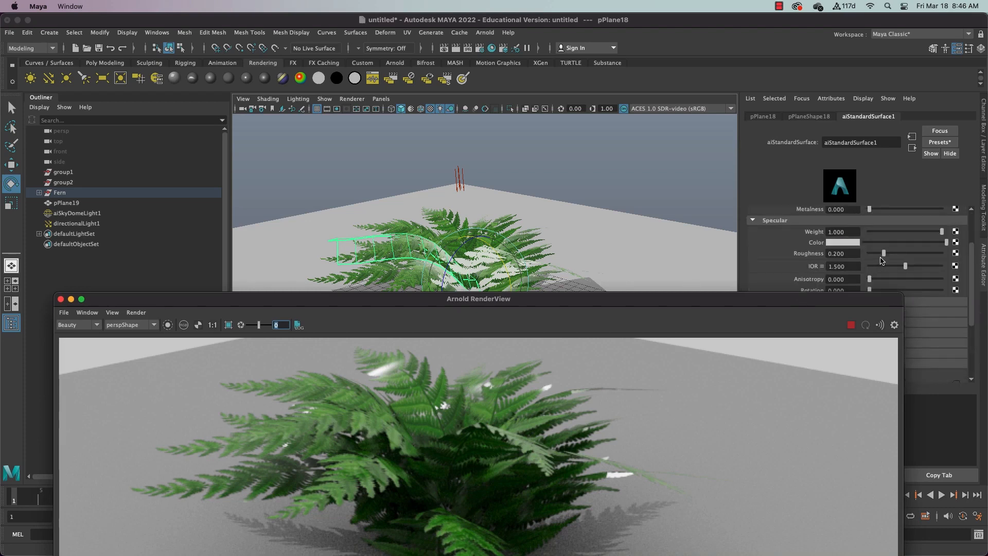
drag(884, 252, 906, 253)
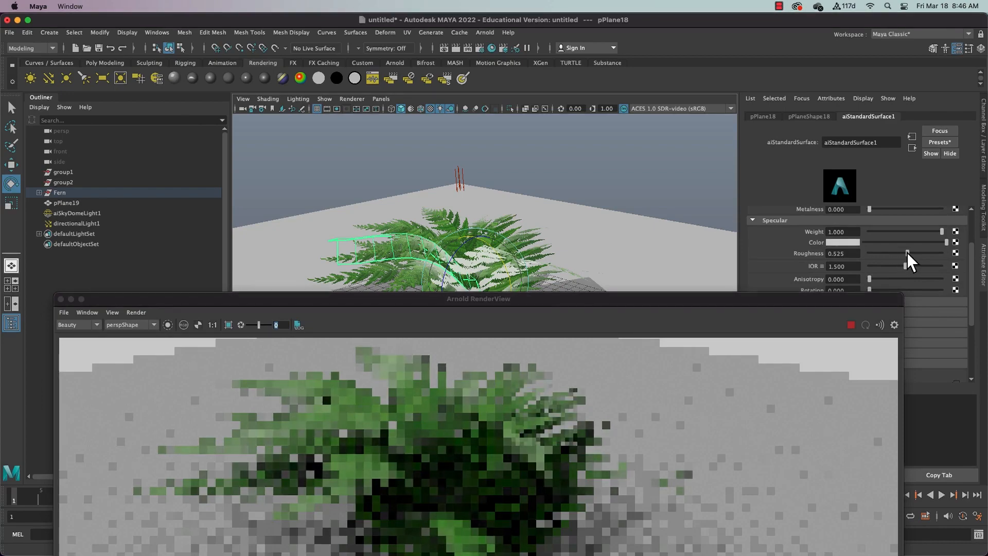
drag(903, 253, 920, 254)
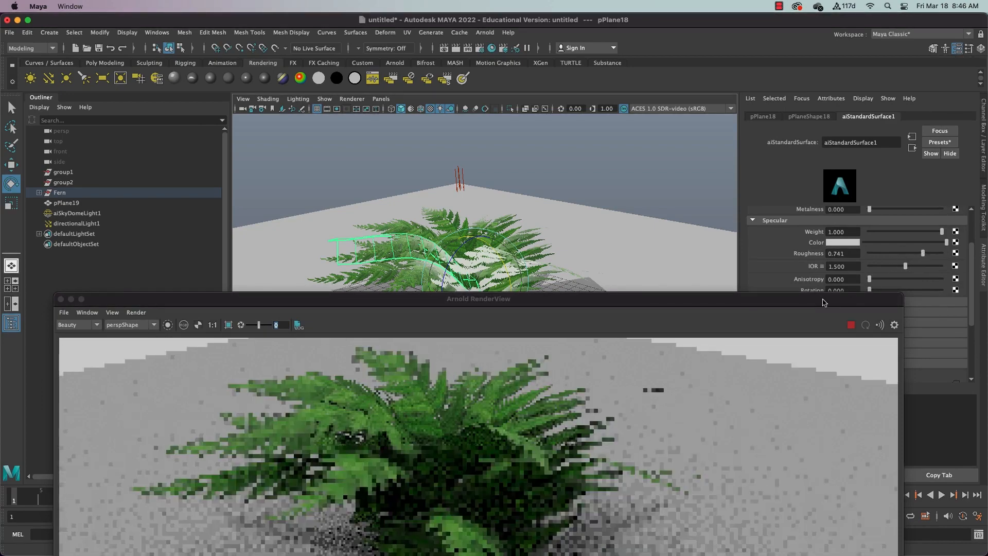
drag(479, 298, 485, 106)
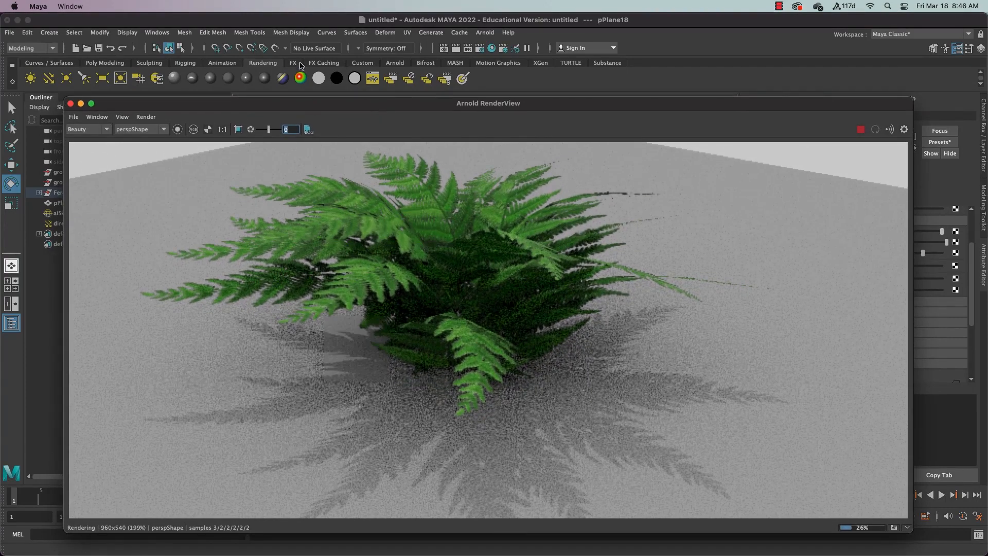
mouse_move(480, 51)
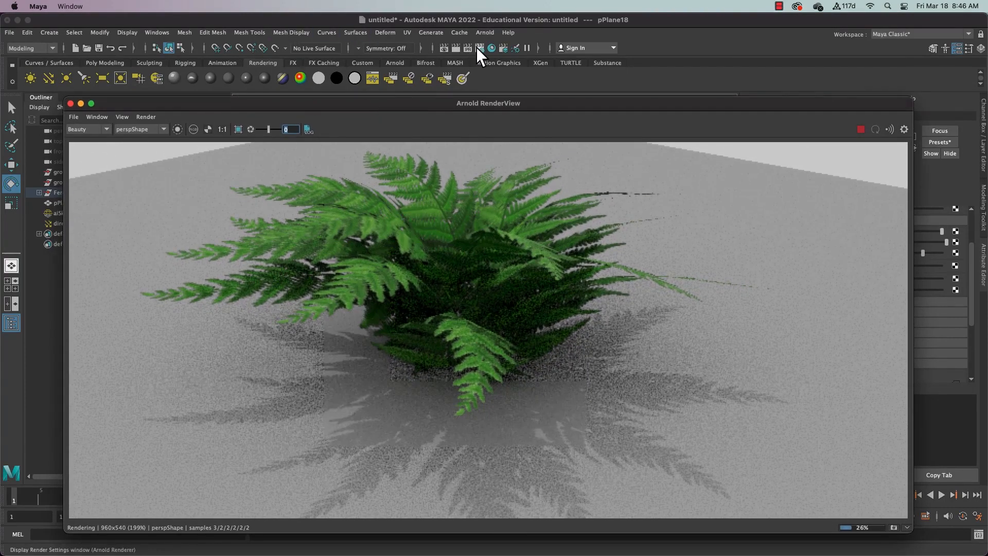
- In Render Settings, set image format to jpeg and size preset HD_720
click(468, 48)
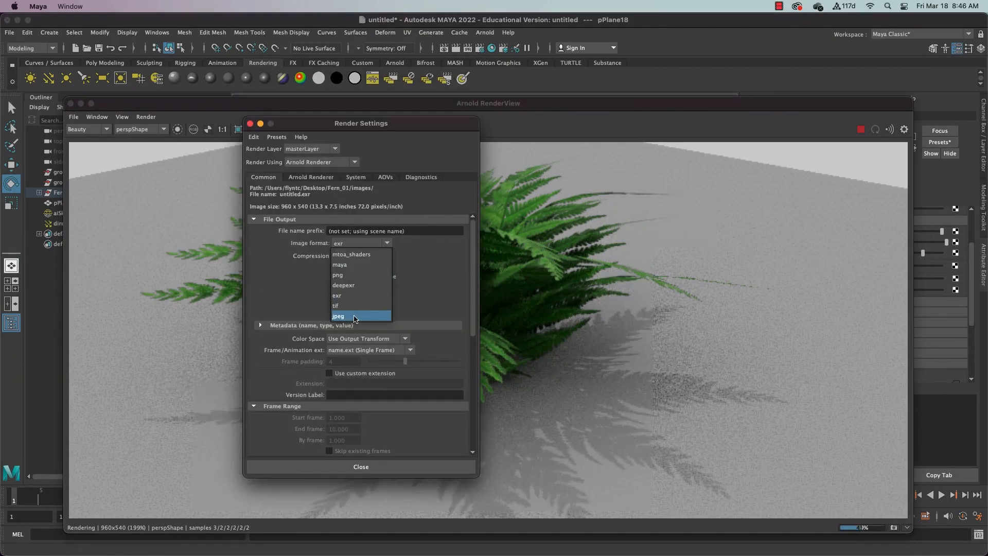
click(339, 315)
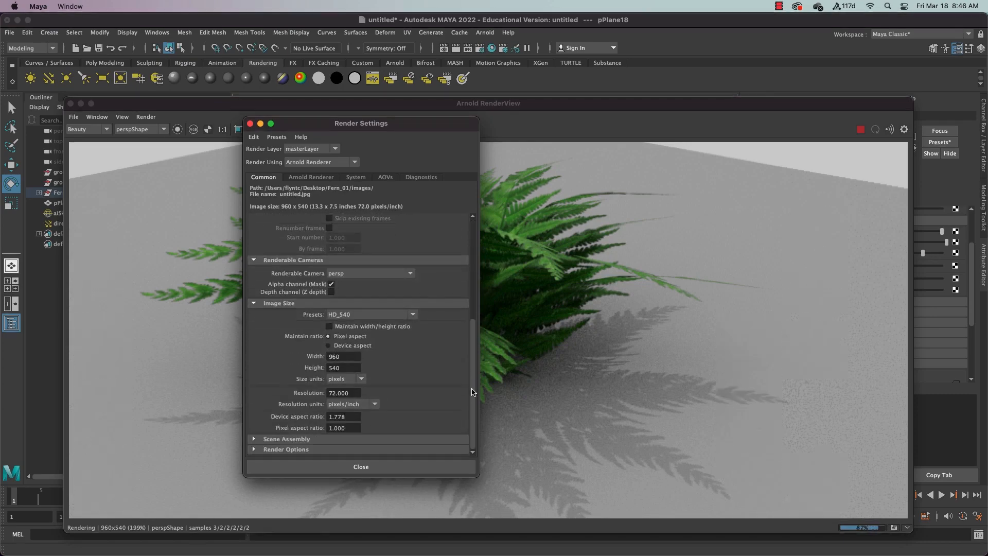
click(371, 314)
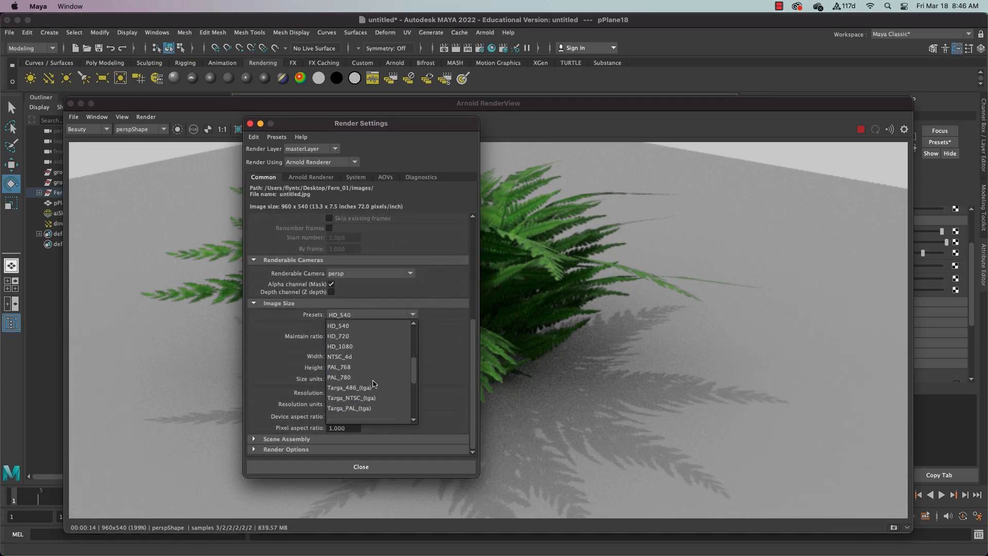
click(338, 336)
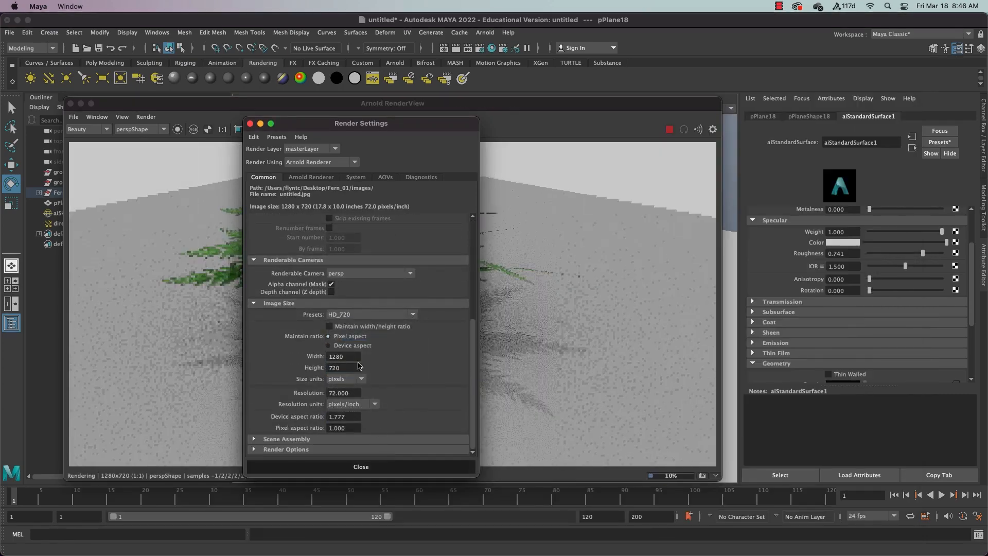
click(361, 467)
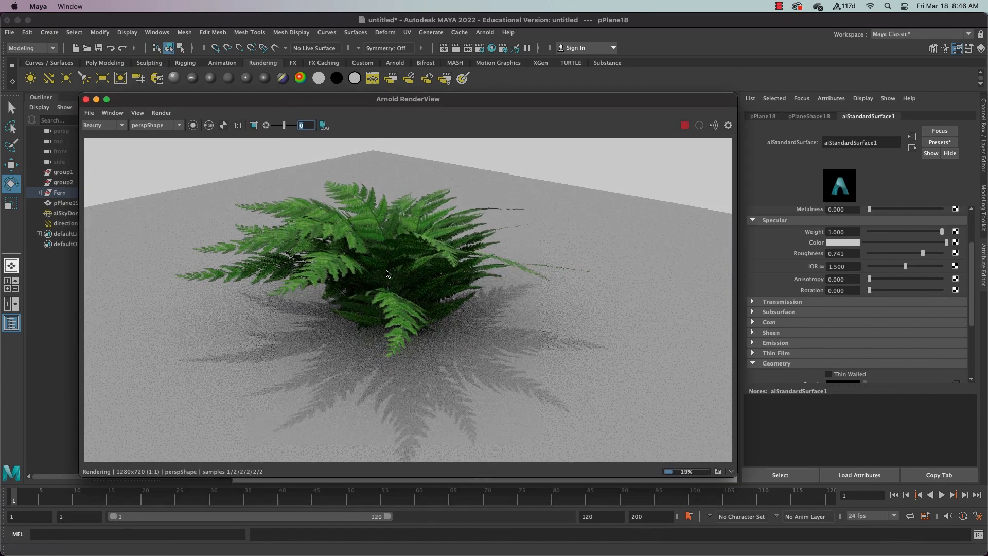
- Browse the File and Render menus of Arnold RenderView
click(89, 113)
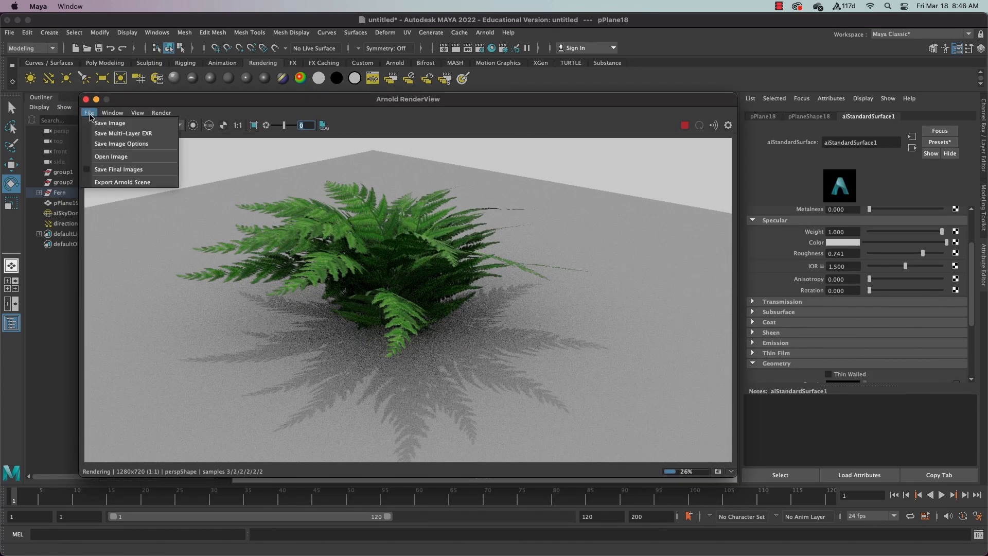
click(161, 112)
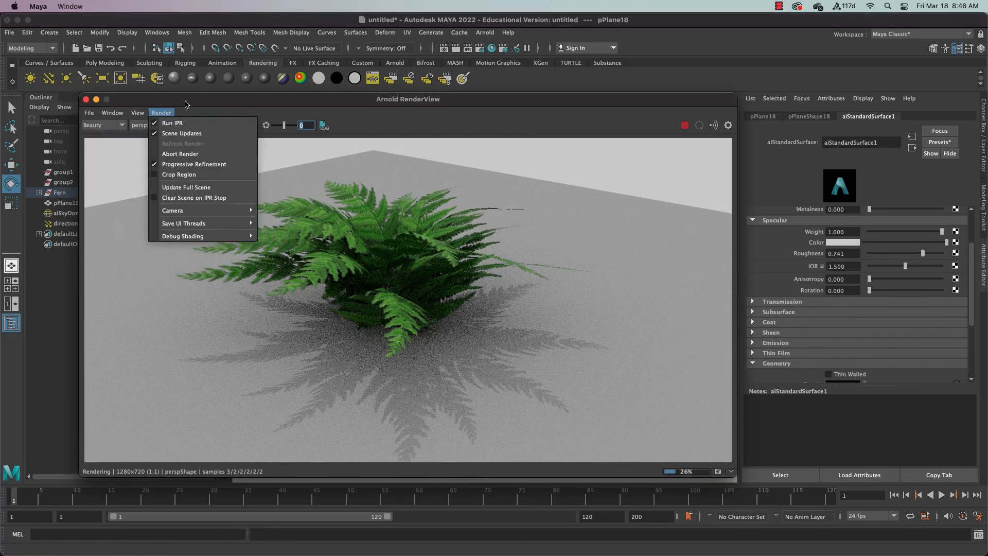